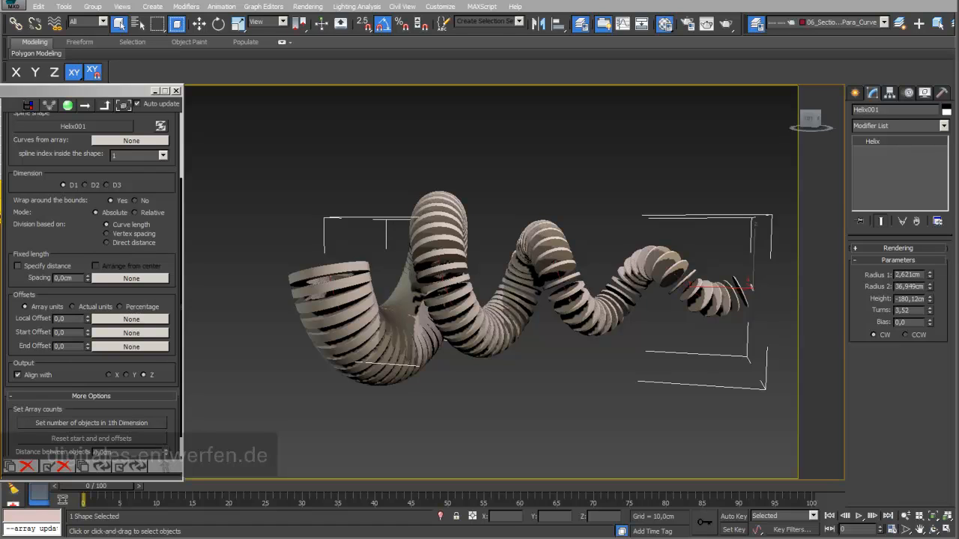
pyautogui.moveTo(556, 420)
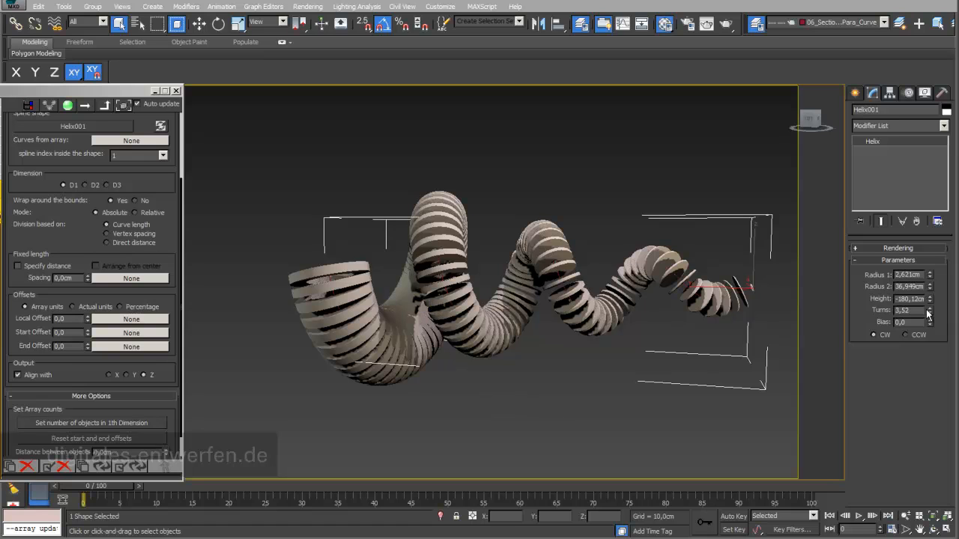
pyautogui.moveTo(933, 307)
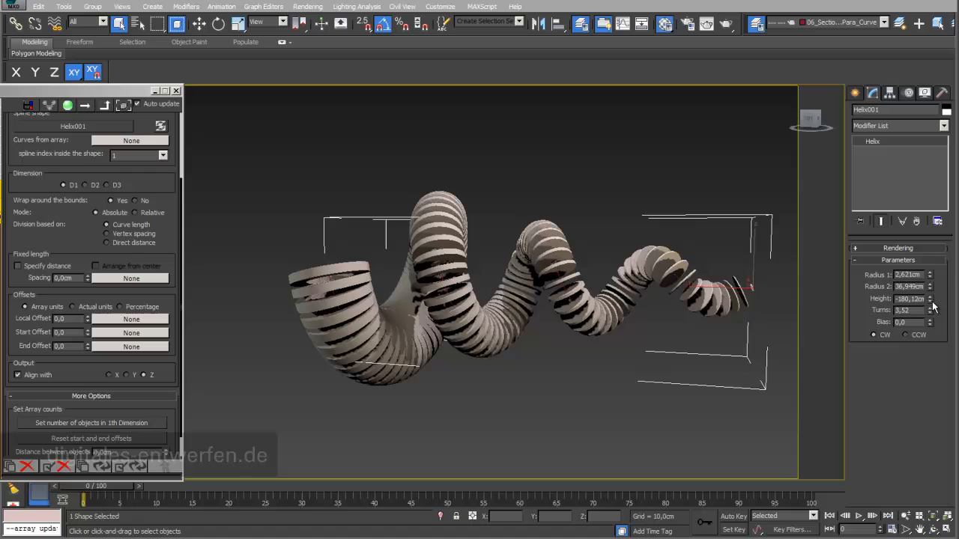
# Step: Lower the Helix height to about -124 so the ring array compresses into a shorter coil
pyautogui.moveTo(931, 298); pyautogui.dragTo(932, 293)
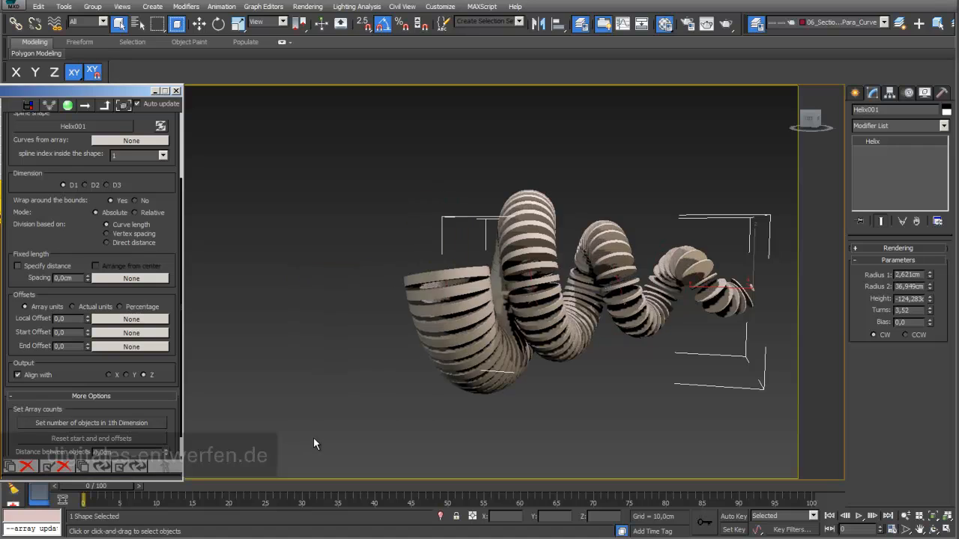
pyautogui.moveTo(564, 276)
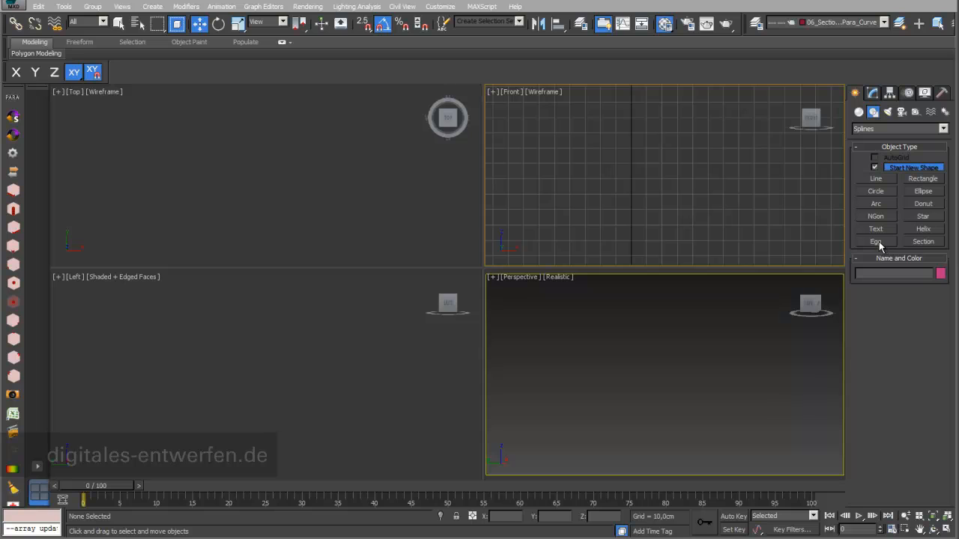
# Step: Draw an Egg spline in the Front viewport and thicken it with a Shell modifier
pyautogui.click(876, 241)
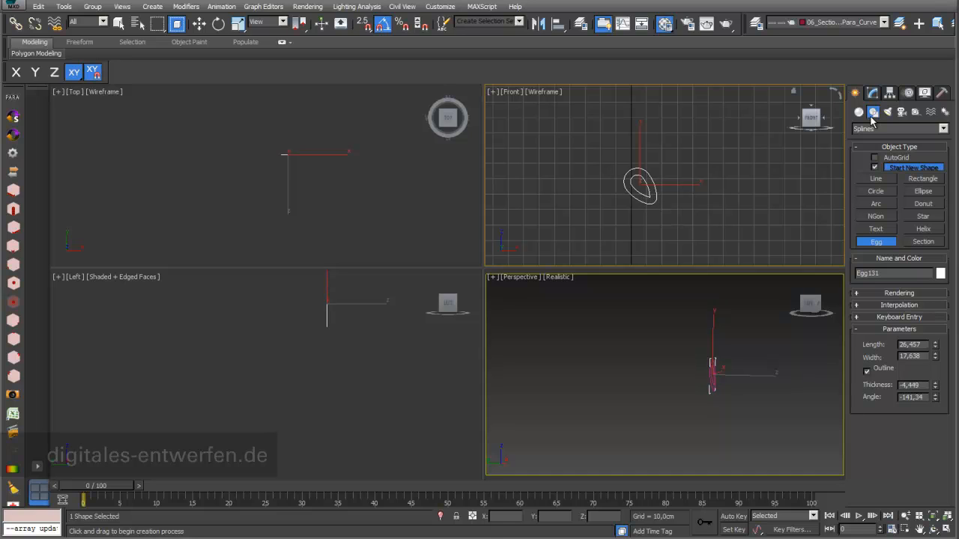
pyautogui.moveTo(872, 93)
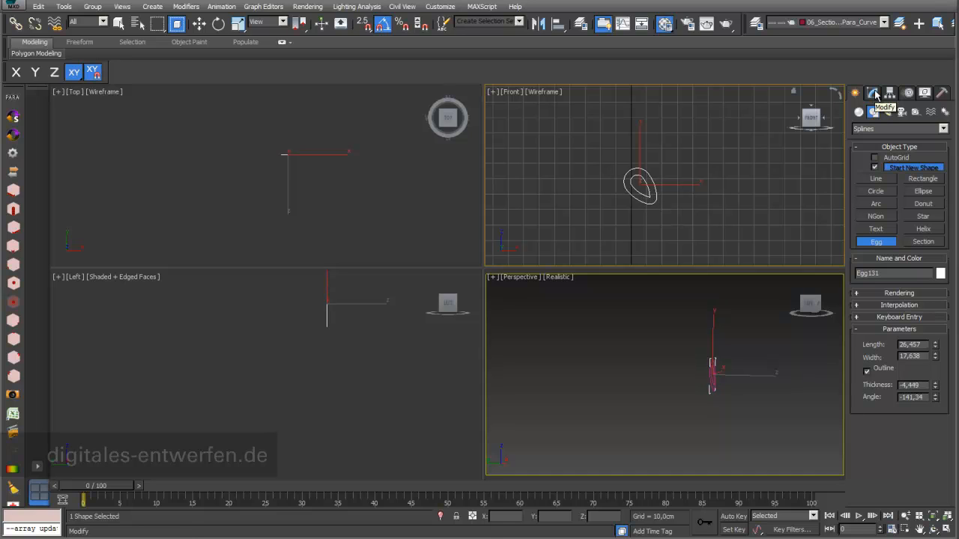
pyautogui.click(899, 305)
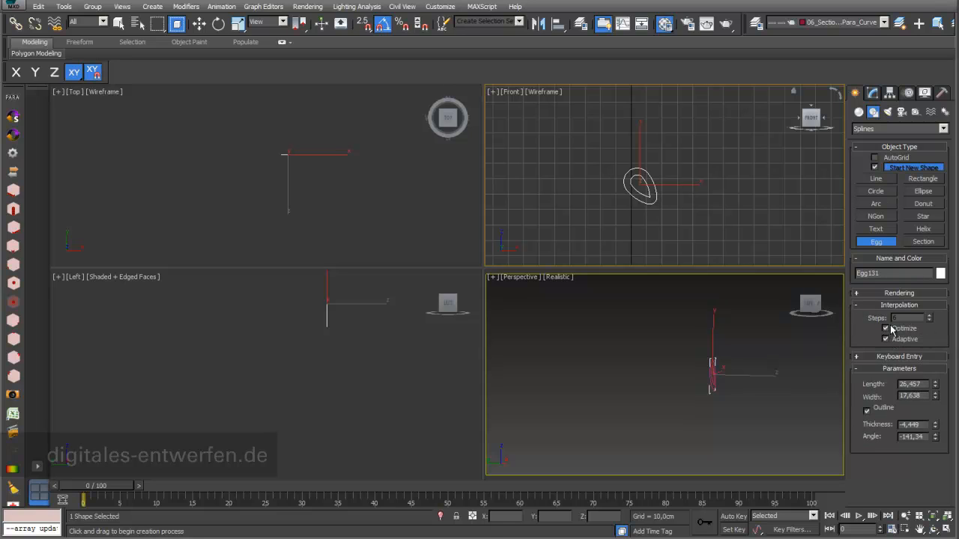
pyautogui.click(886, 328)
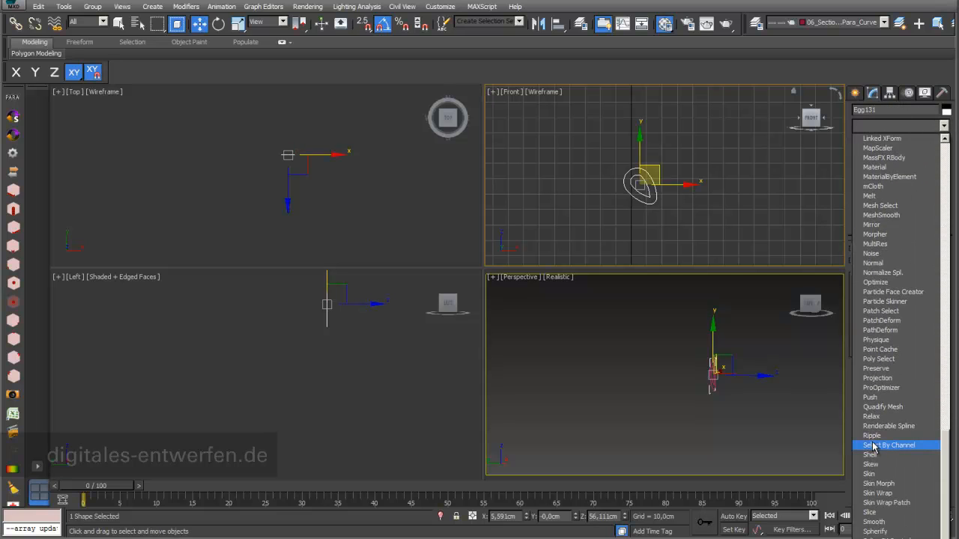
pyautogui.click(888, 445)
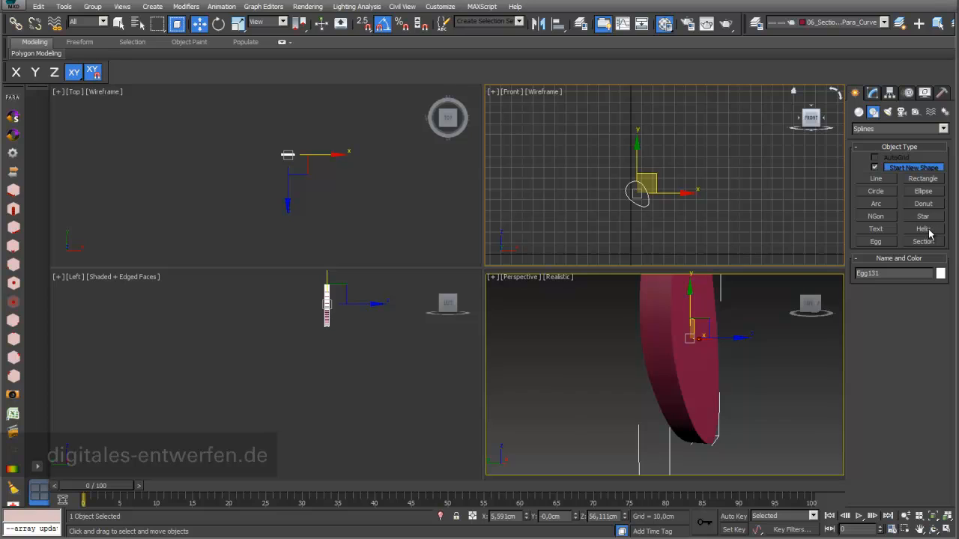
# Step: Draw a Helix spline in the Top viewport, then reselect the shelled egg
pyautogui.click(923, 229)
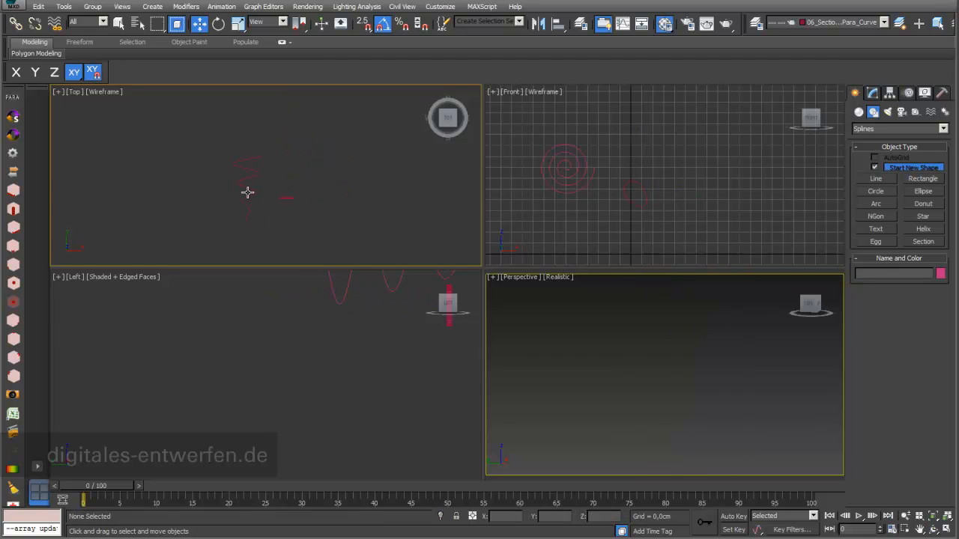
pyautogui.click(871, 92)
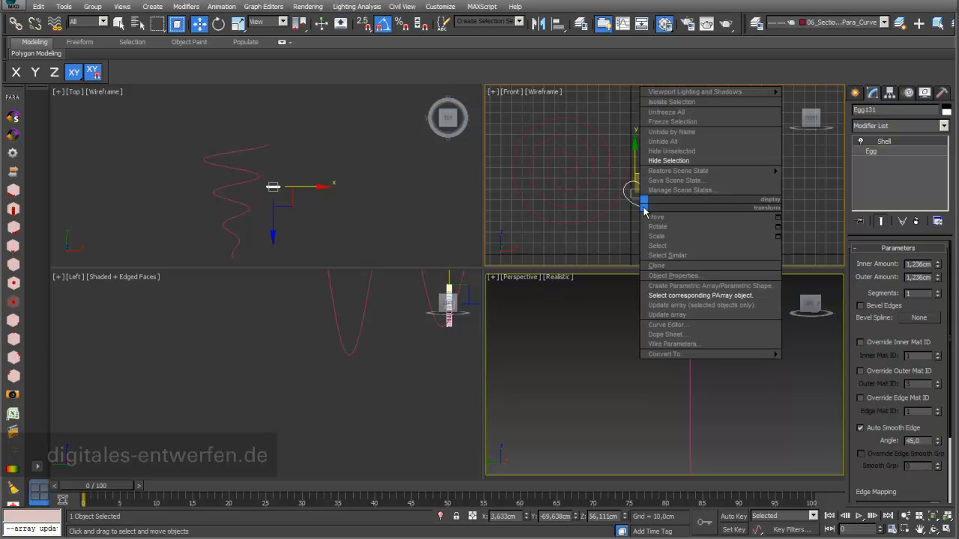
pyautogui.moveTo(685, 286)
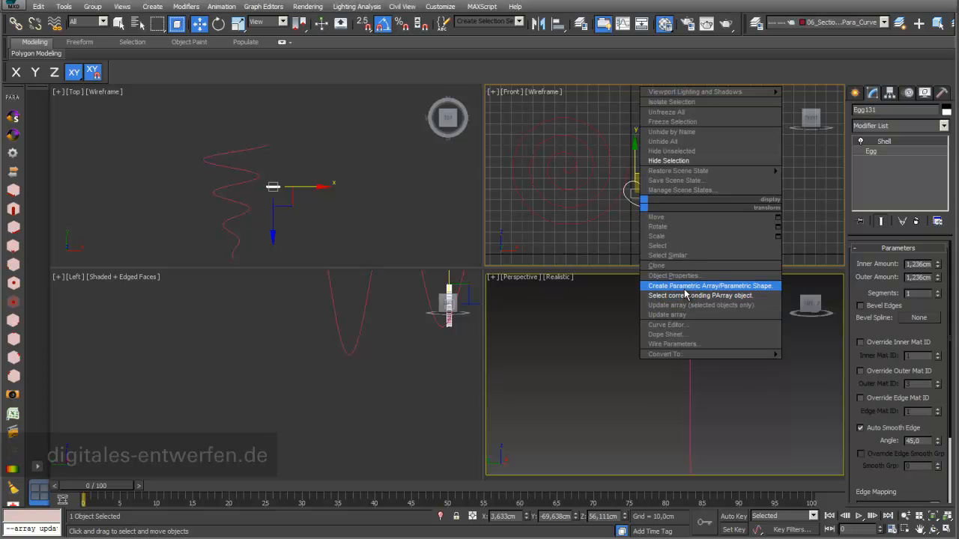
# Step: Create a 50-copy parametric array named PARA_Egg without keeping the original egg
pyautogui.click(710, 286)
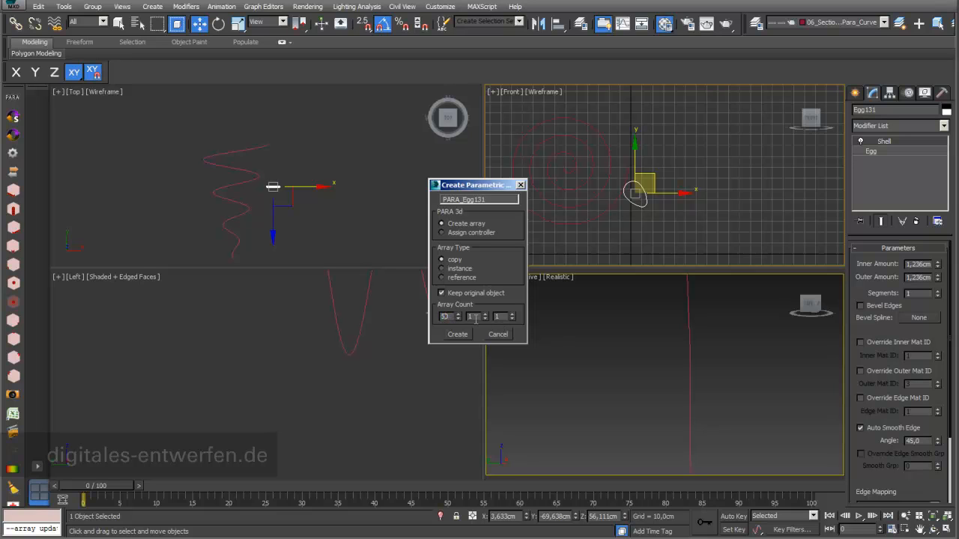
pyautogui.click(441, 293)
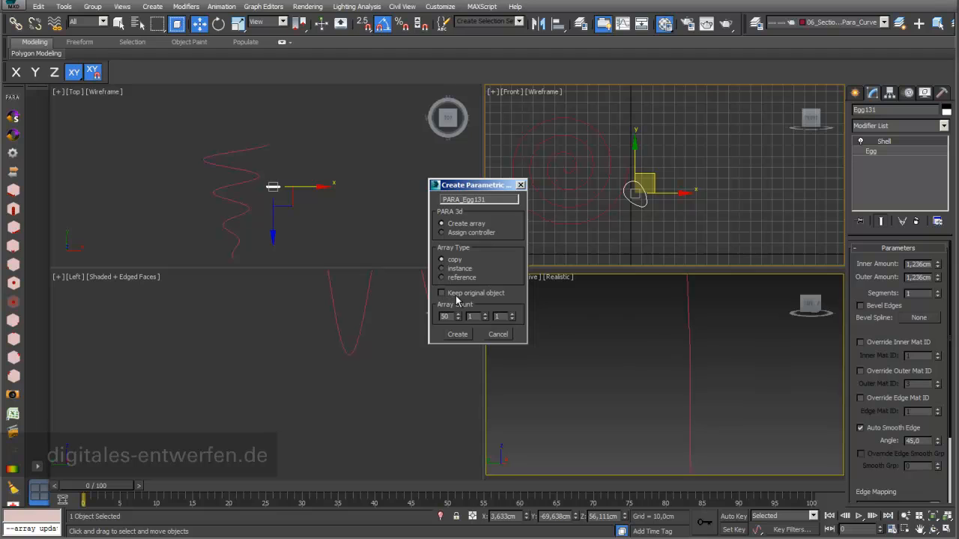
pyautogui.moveTo(464, 338)
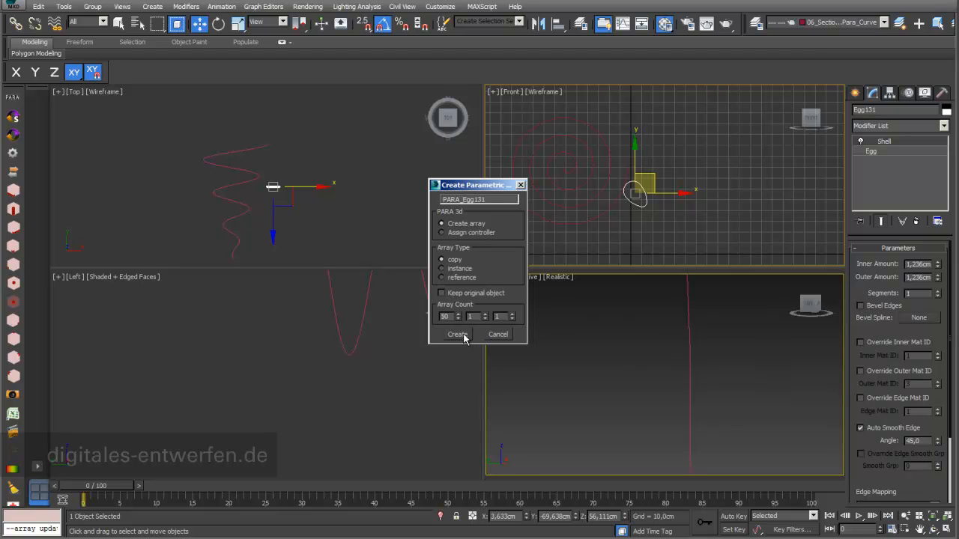
pyautogui.moveTo(487, 209)
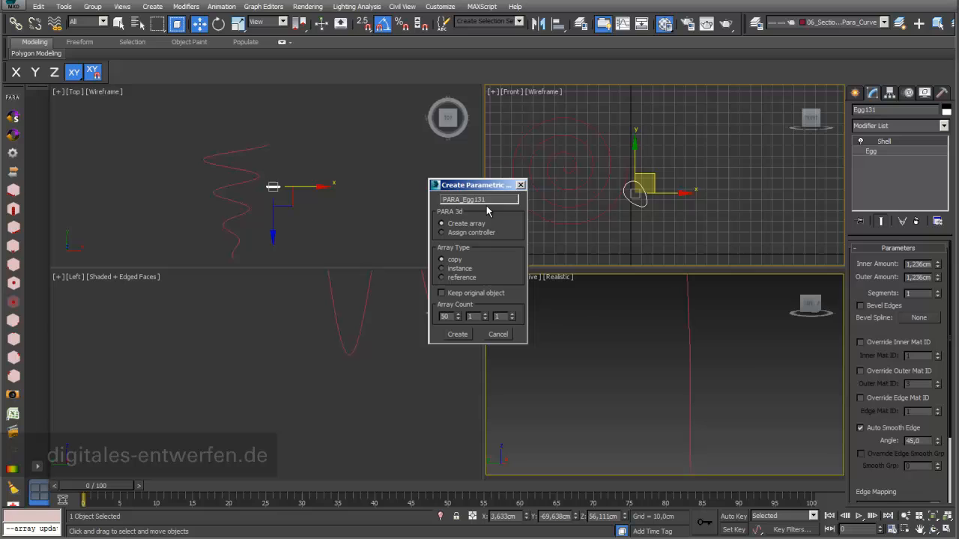
pyautogui.doubleClick(464, 200)
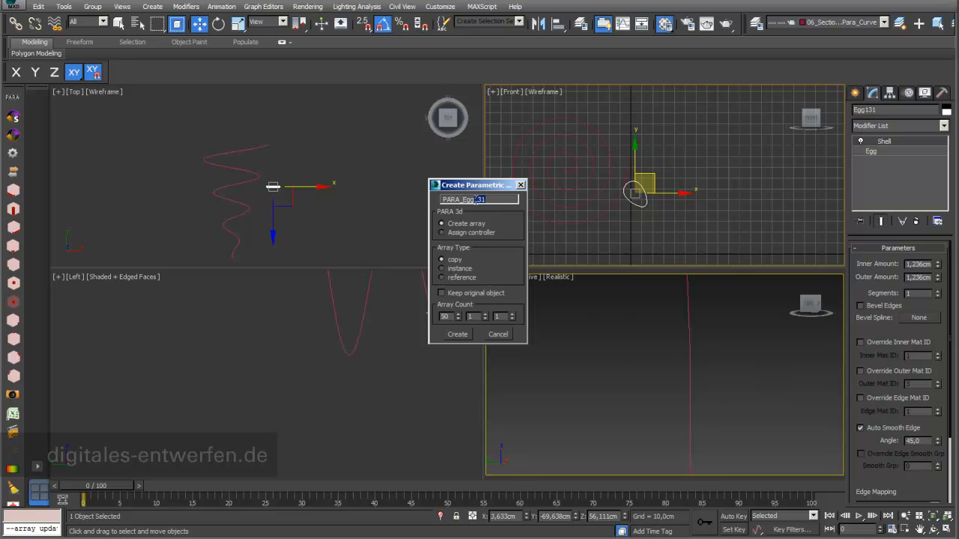
pyautogui.click(457, 334)
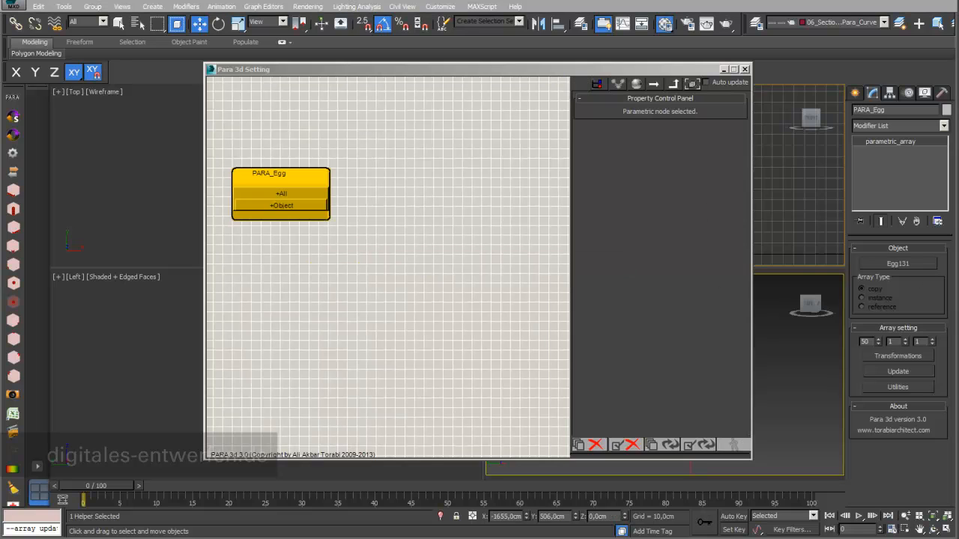
# Step: Search 'con' in the Controller Library and add a Curve Controller to the PARA_Egg Transform input
pyautogui.moveTo(244, 69); pyautogui.dragTo(159, 71)
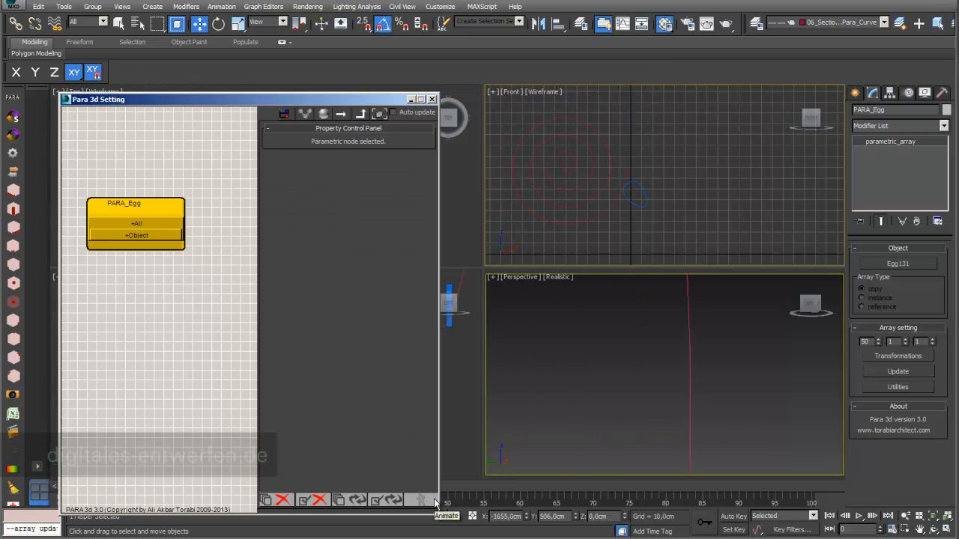
pyautogui.click(137, 223)
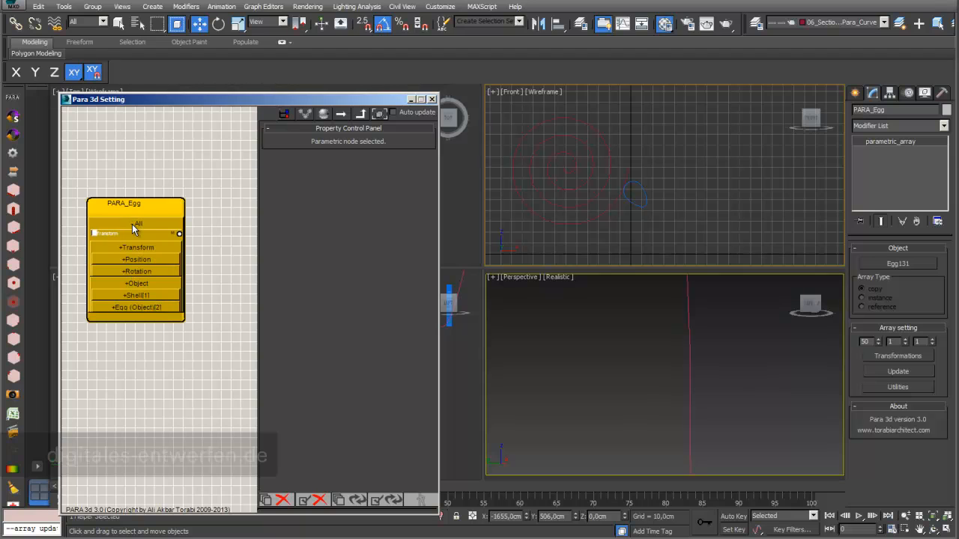
pyautogui.moveTo(153, 227)
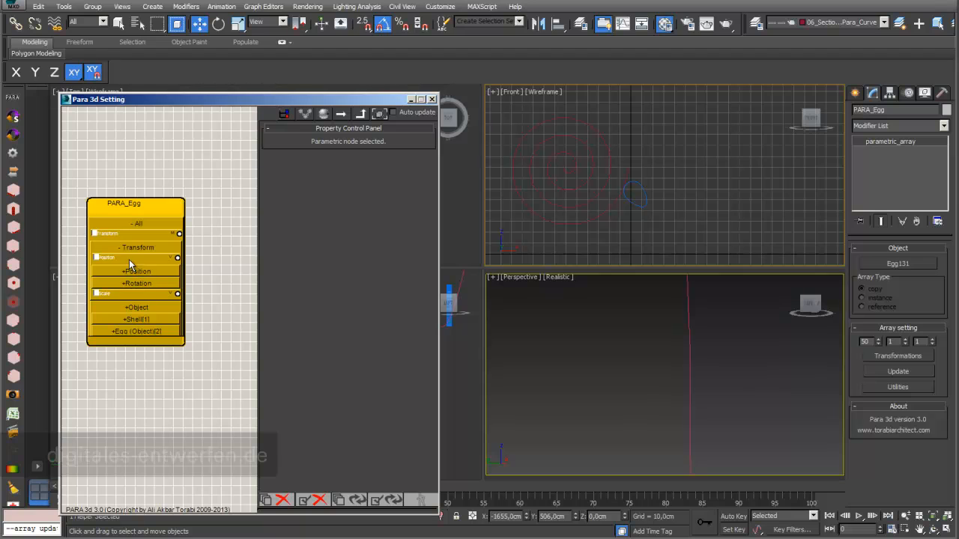
pyautogui.moveTo(118, 266)
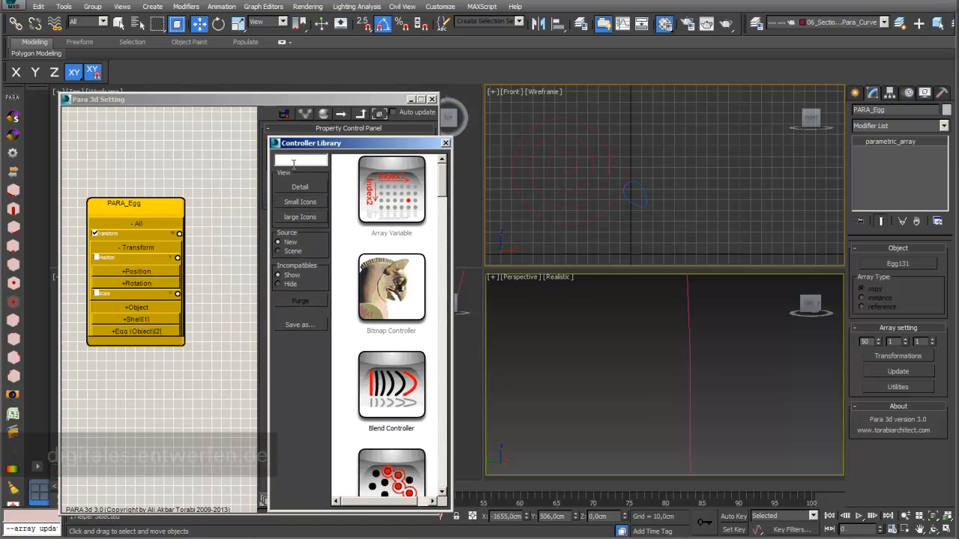
pyautogui.write('c')
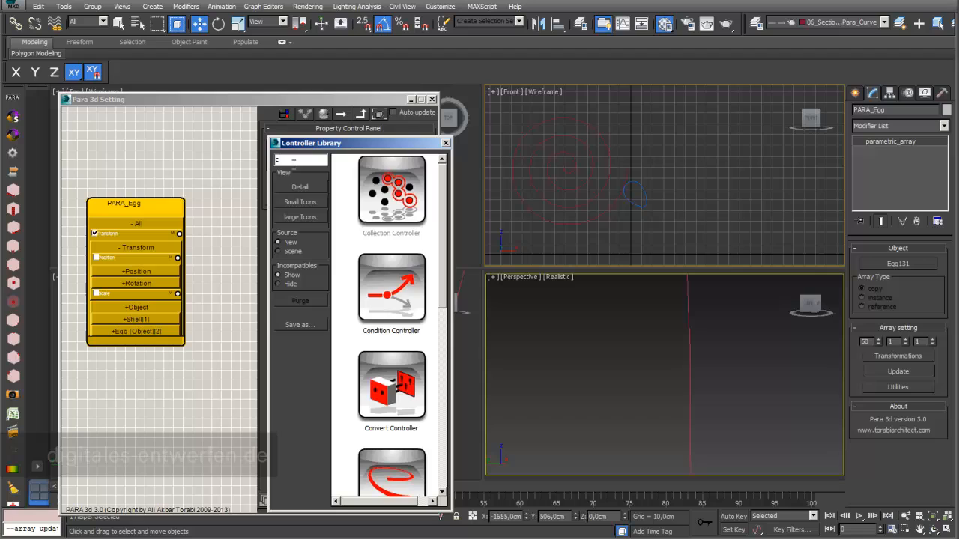
pyautogui.write('on')
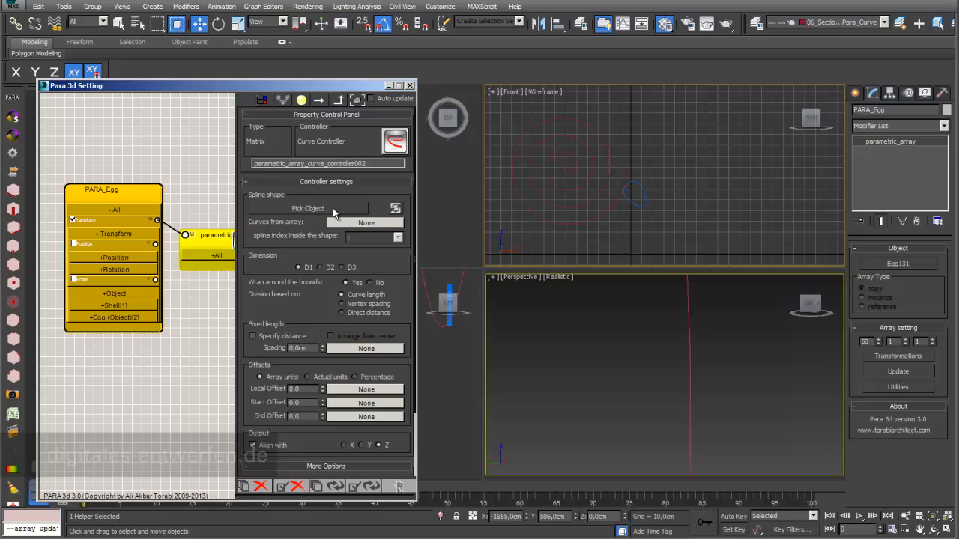
# Step: Pick Helix002 as the curve controller's spline and expand the Egg (Object) parameters
pyautogui.click(307, 208)
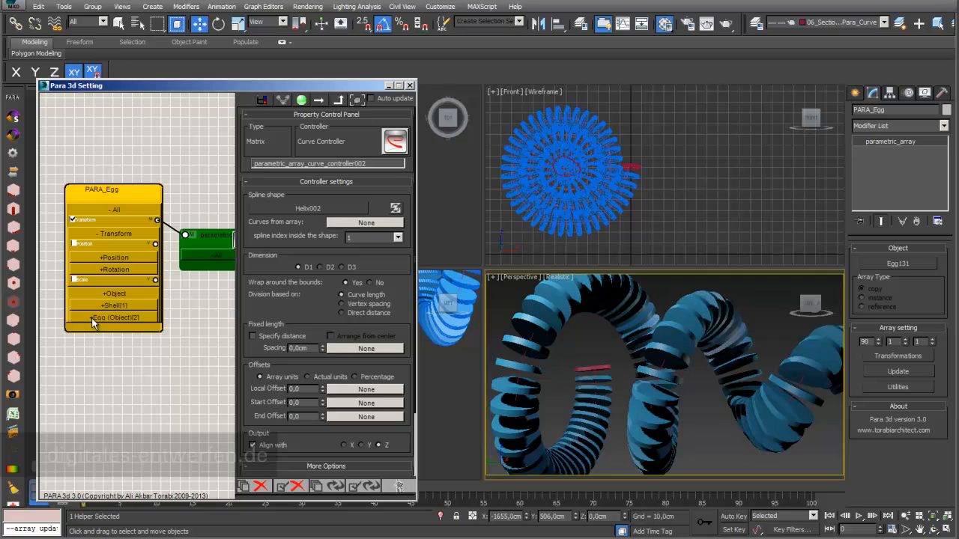
pyautogui.click(116, 318)
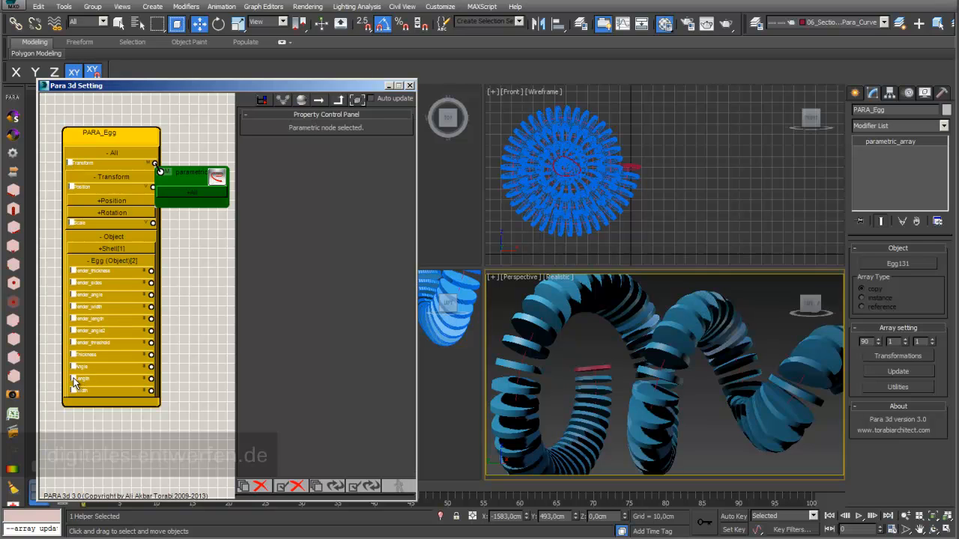
# Step: Enable egg length as an array parameter, adjust its value, and bring up its controller library
pyautogui.click(81, 379)
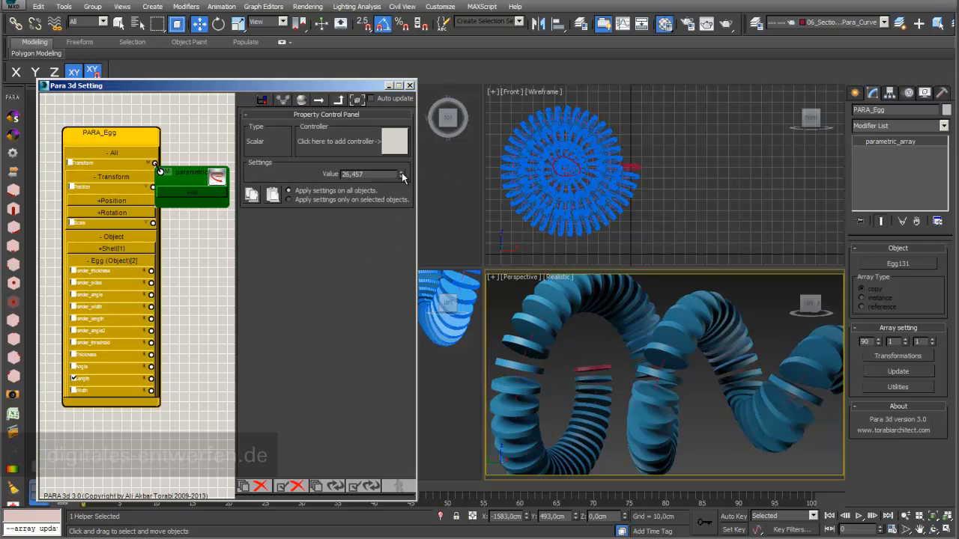
pyautogui.click(402, 173)
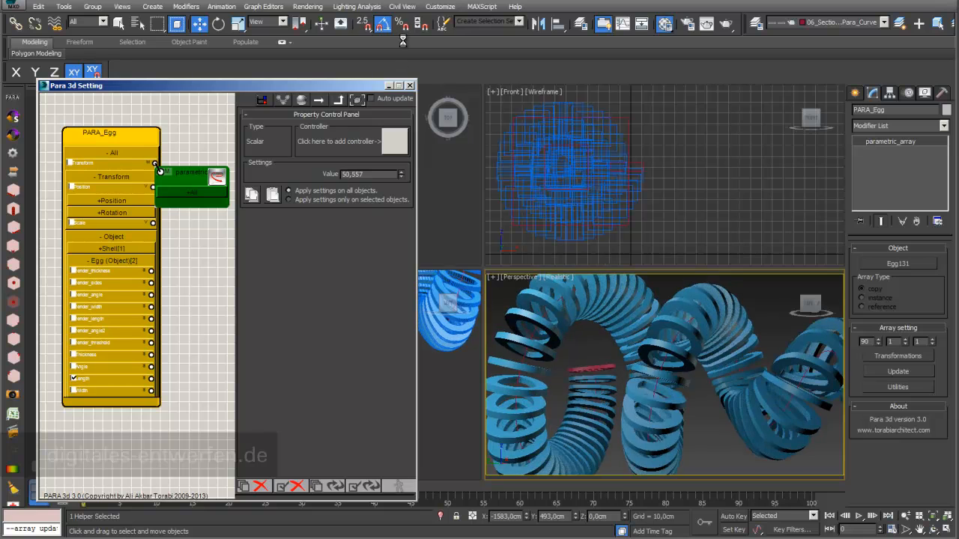
pyautogui.click(401, 177)
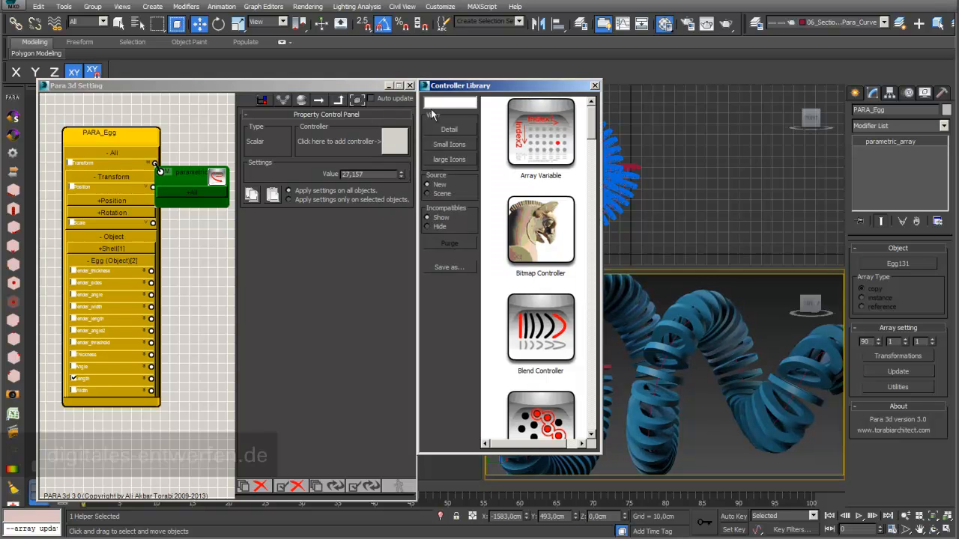
# Step: Add an Interpolate controller to length keyed on eggs Egg131, Egg222 and Egg180
pyautogui.write('int')
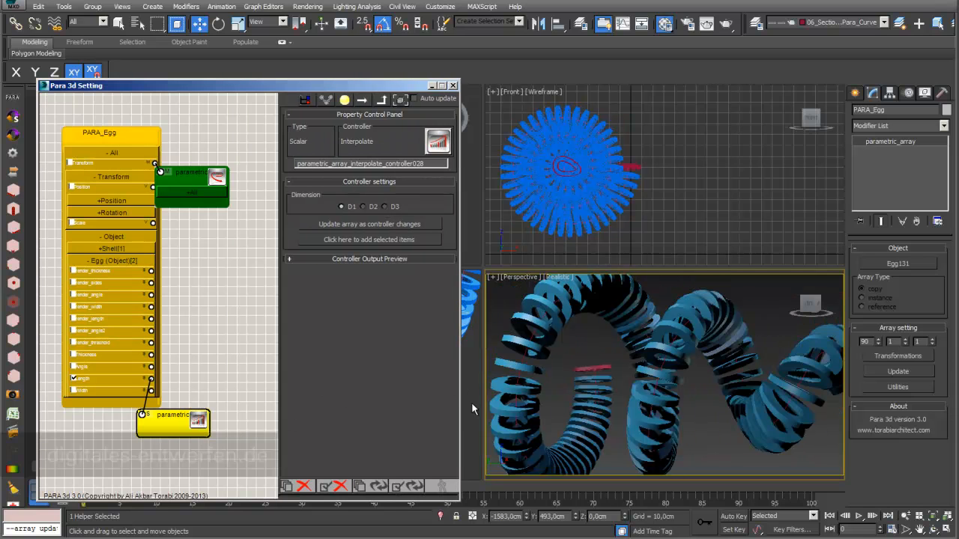
pyautogui.moveTo(75, 84); pyautogui.dragTo(75, 70)
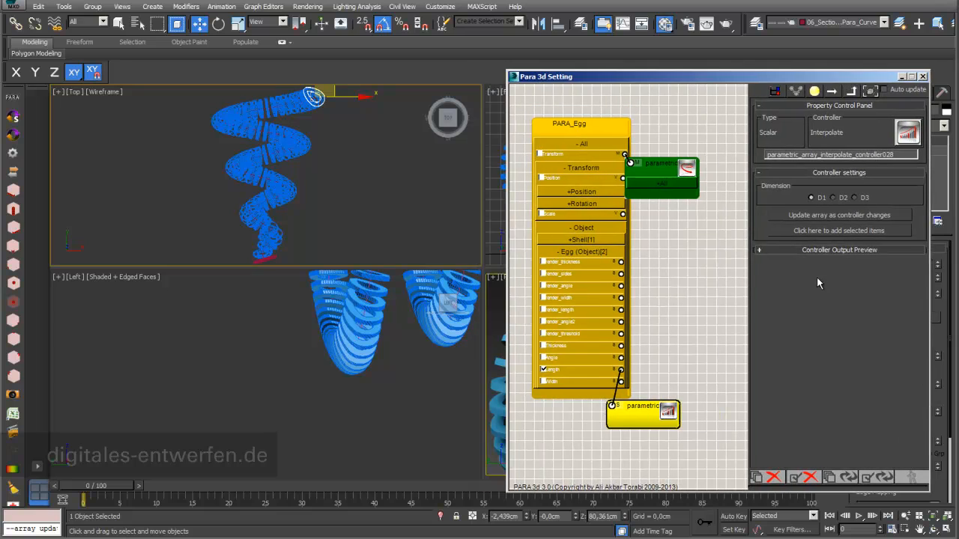
pyautogui.click(838, 230)
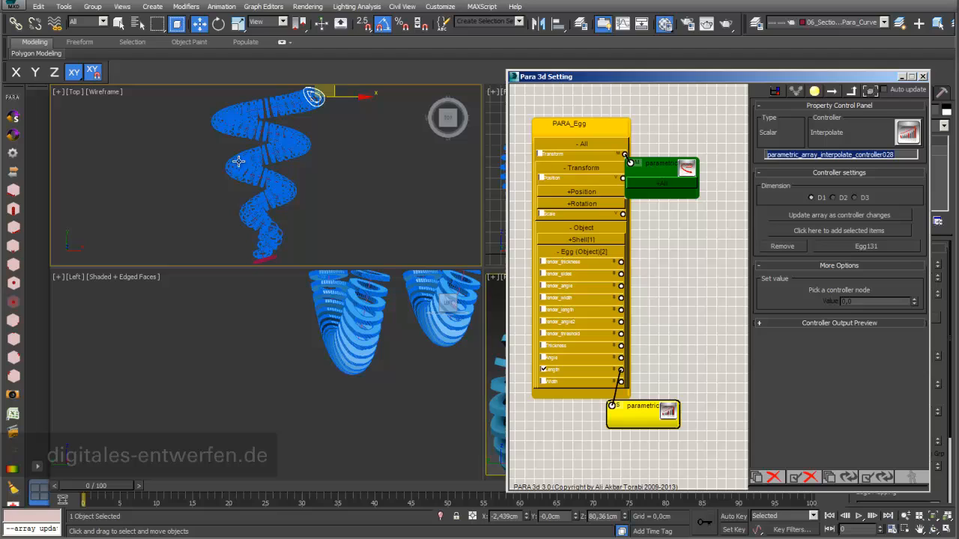
pyautogui.moveTo(313, 97); pyautogui.dragTo(247, 171)
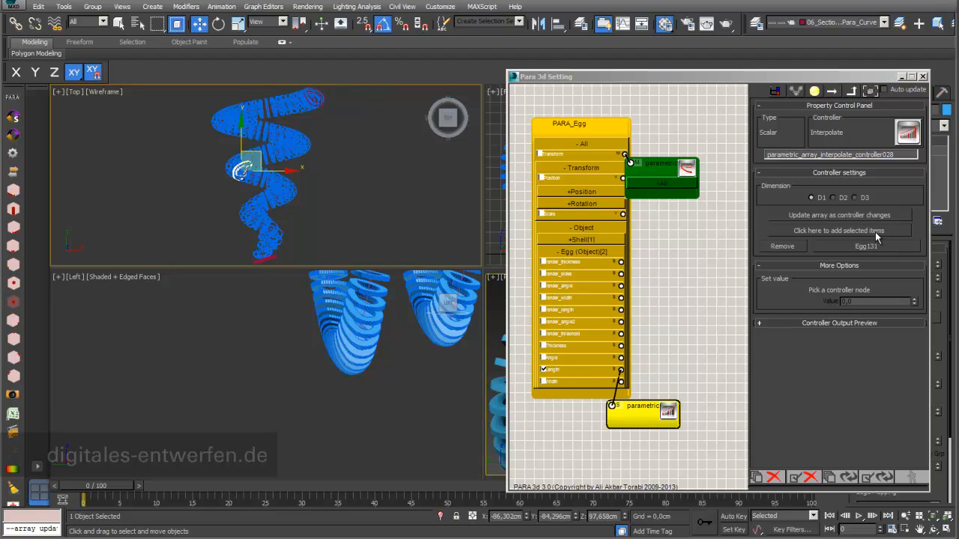
pyautogui.click(839, 230)
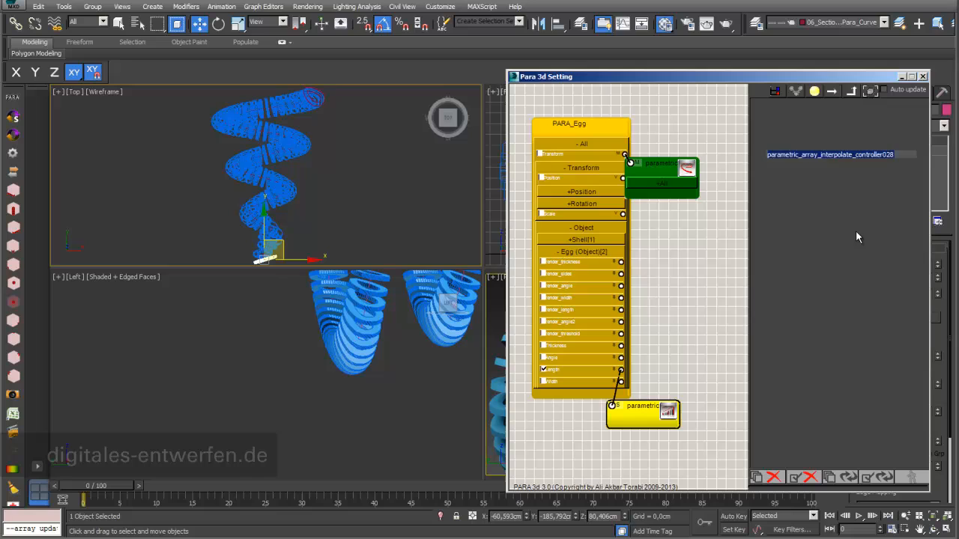
pyautogui.click(659, 172)
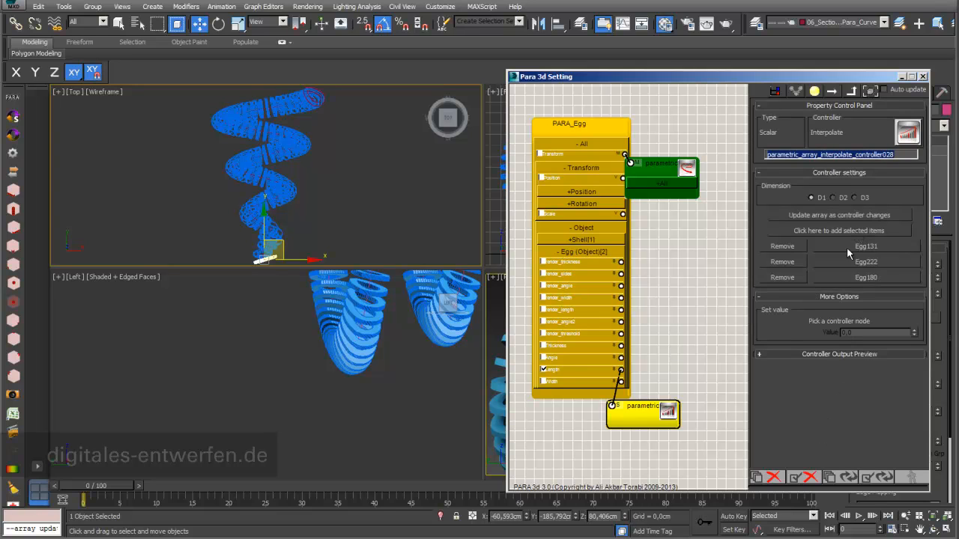
pyautogui.moveTo(919, 281)
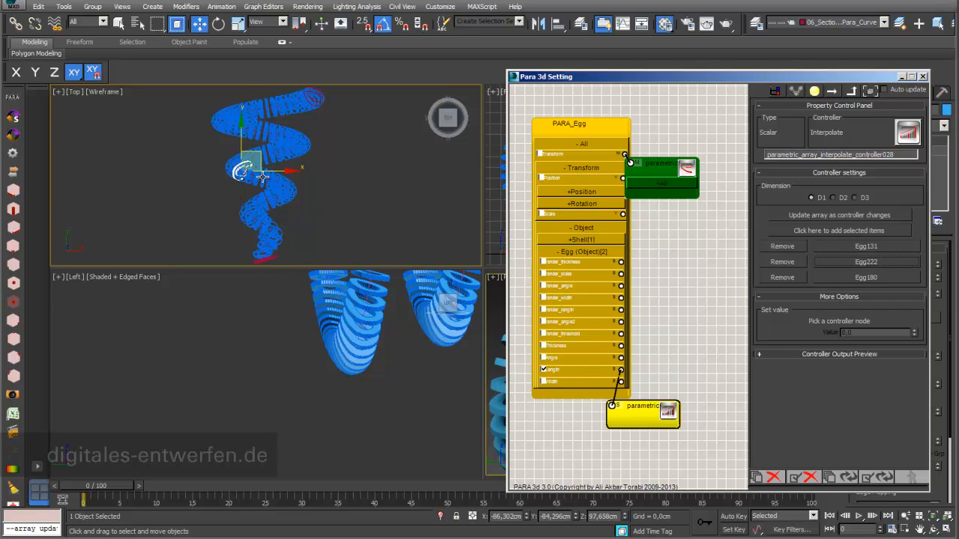
pyautogui.click(867, 246)
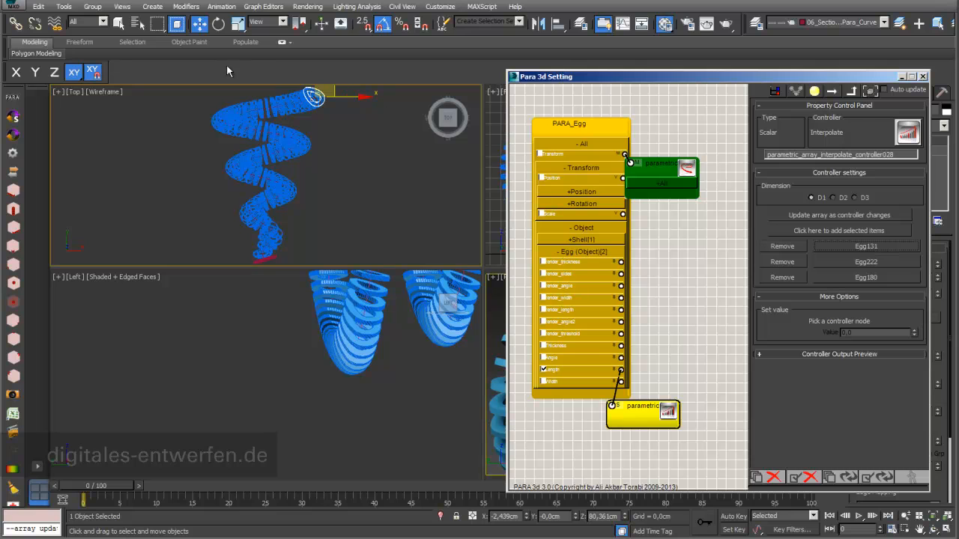
pyautogui.moveTo(866, 87)
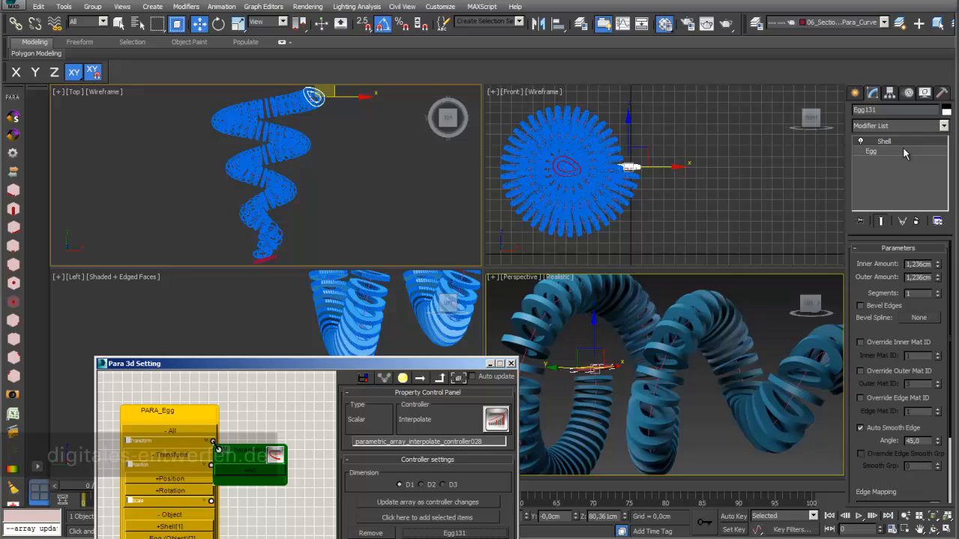
# Step: Edit the key eggs' Egg parameters so the array grades in size along the helix
pyautogui.click(884, 141)
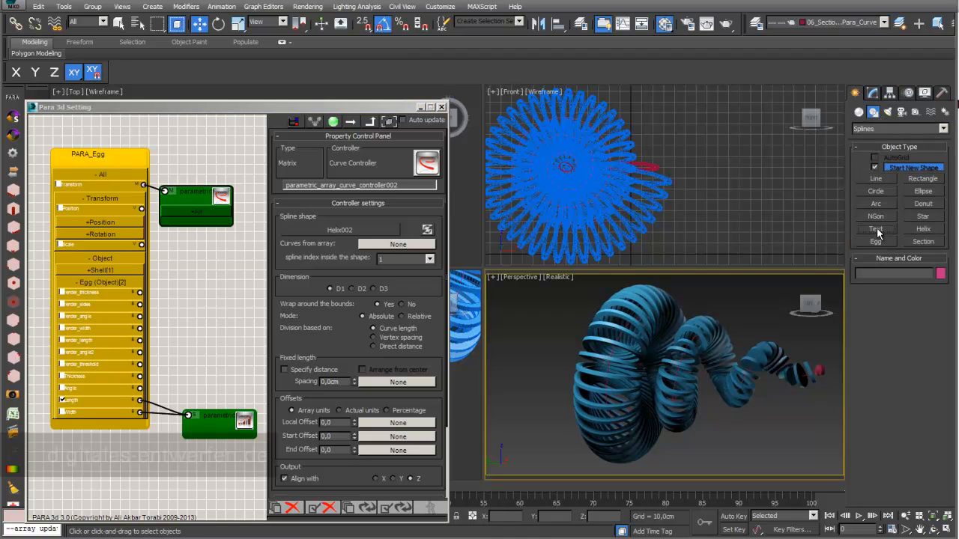
# Step: Create a Text spline reading 'H' and place it in the Top viewport
pyautogui.click(875, 228)
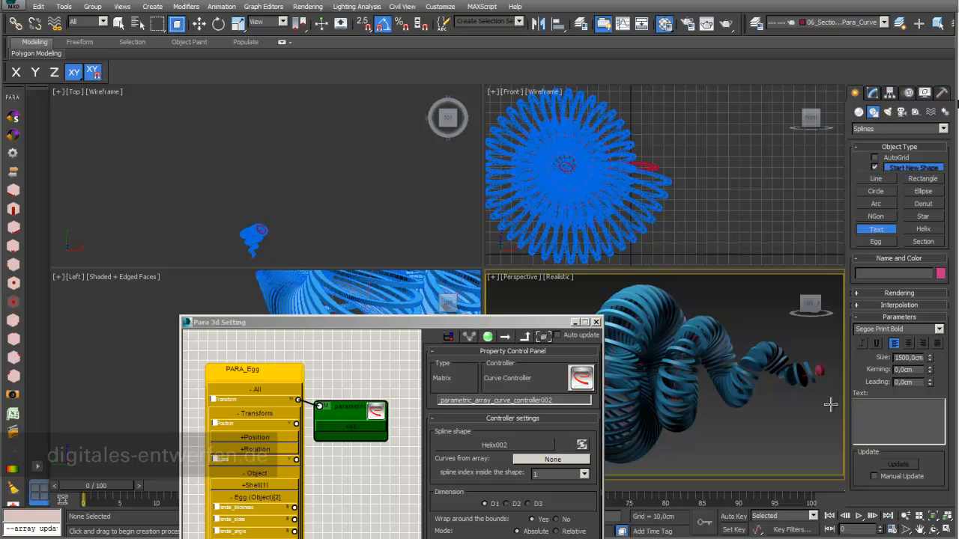
pyautogui.write('H')
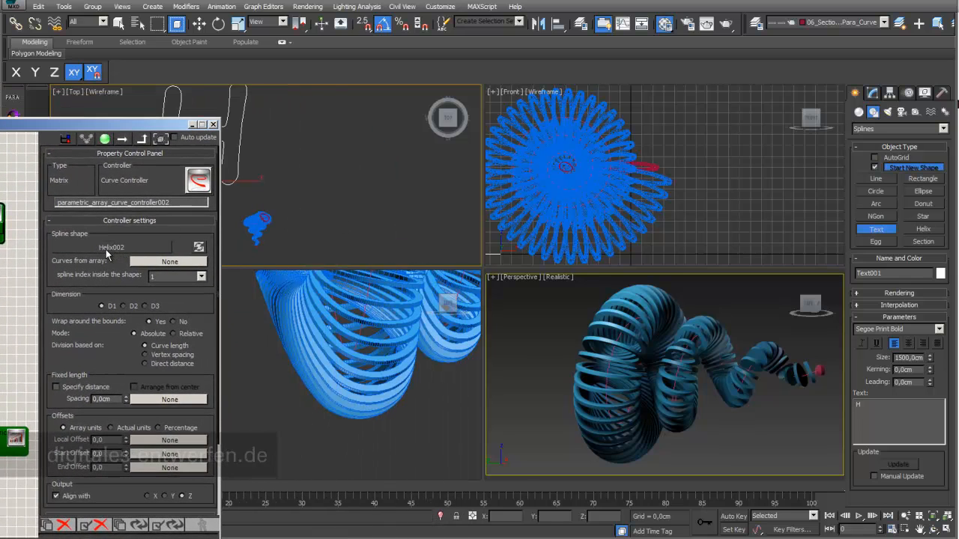
# Step: Pick the H-shaped Text001 spline as the curve controller's path for the egg array
pyautogui.click(111, 247)
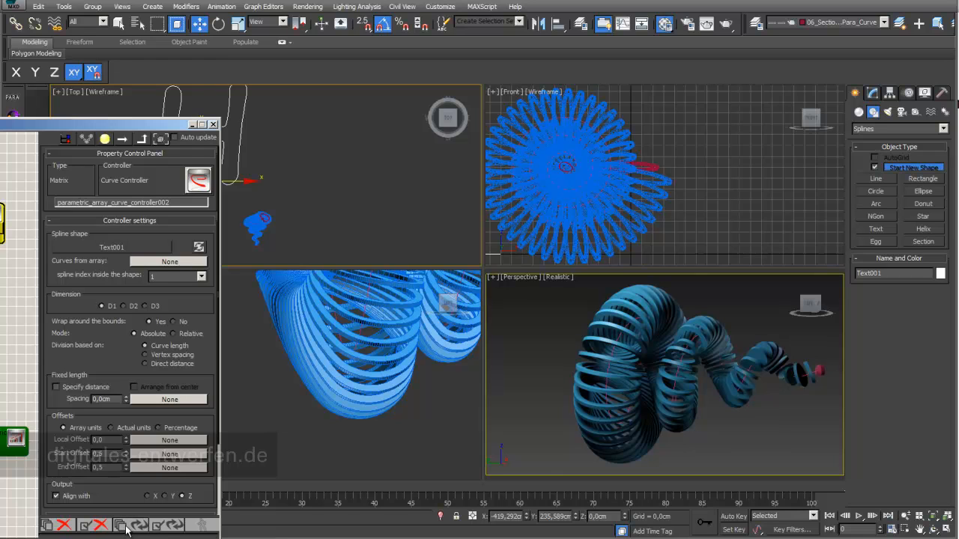
pyautogui.moveTo(872, 483)
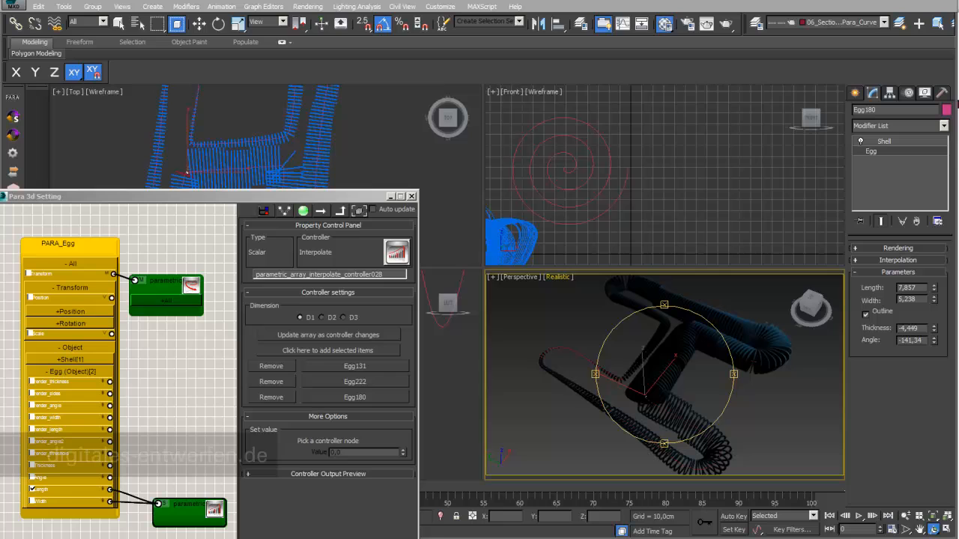
pyautogui.moveTo(907, 301)
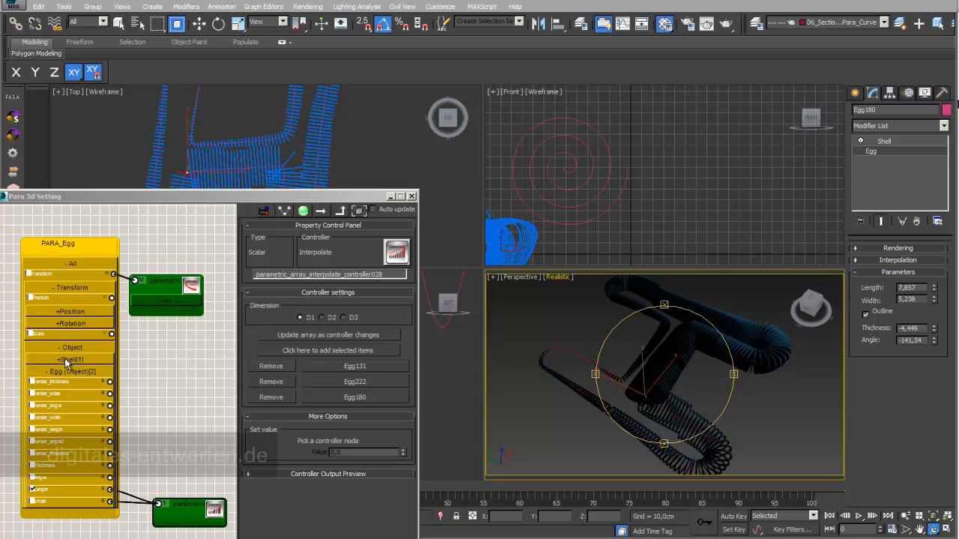
# Step: Expand Shell[1] on the PARA_Egg node to list the Shell modifier's parameters
pyautogui.click(61, 360)
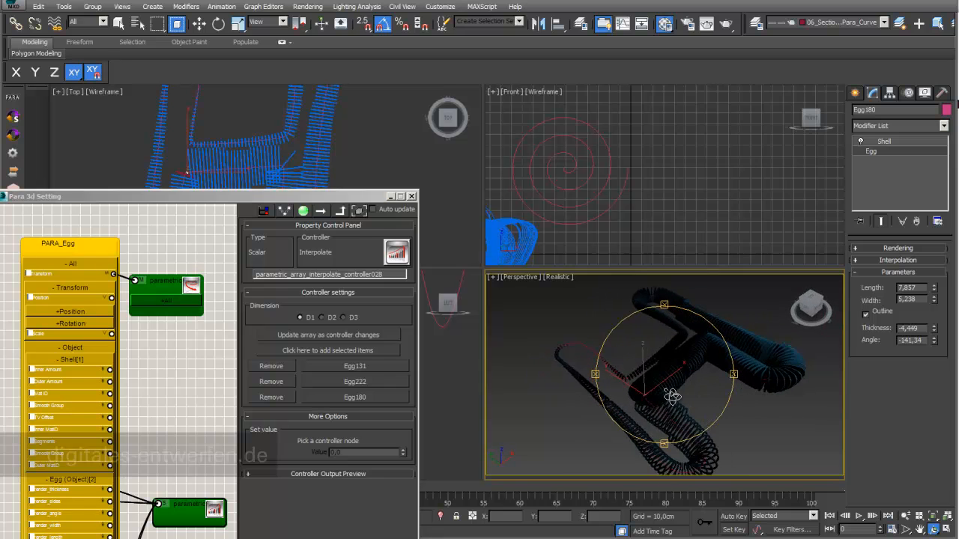
pyautogui.moveTo(672, 395); pyautogui.dragTo(729, 368)
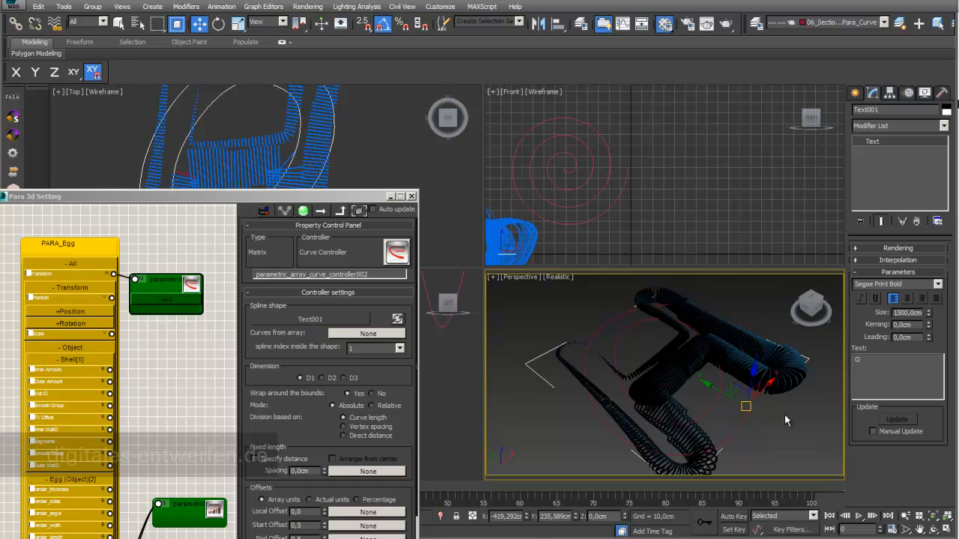
pyautogui.moveTo(641, 337)
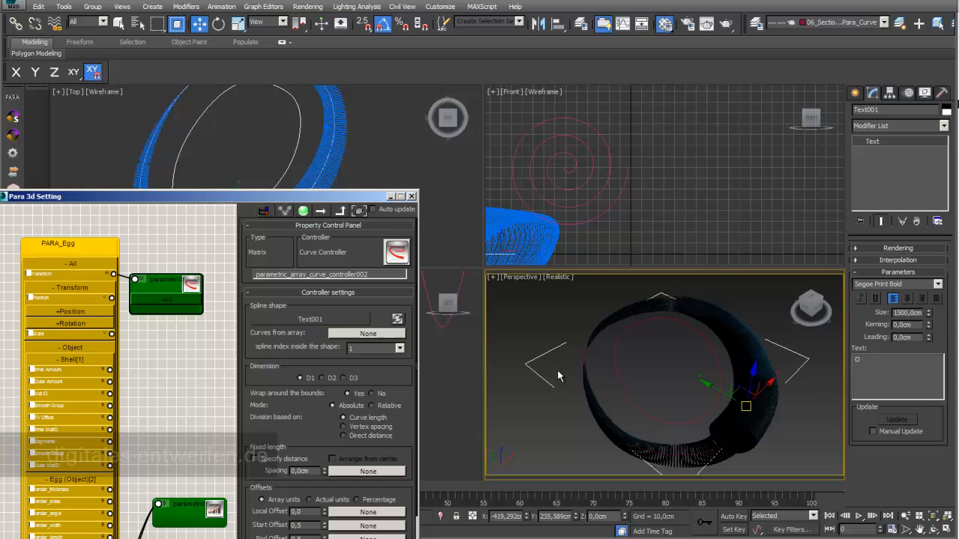
pyautogui.moveTo(753, 321)
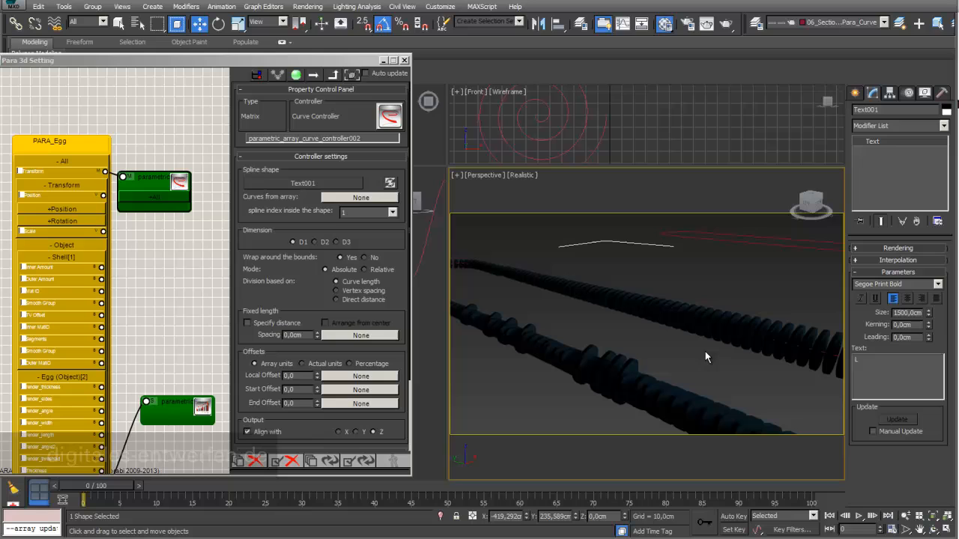
pyautogui.moveTo(633, 375)
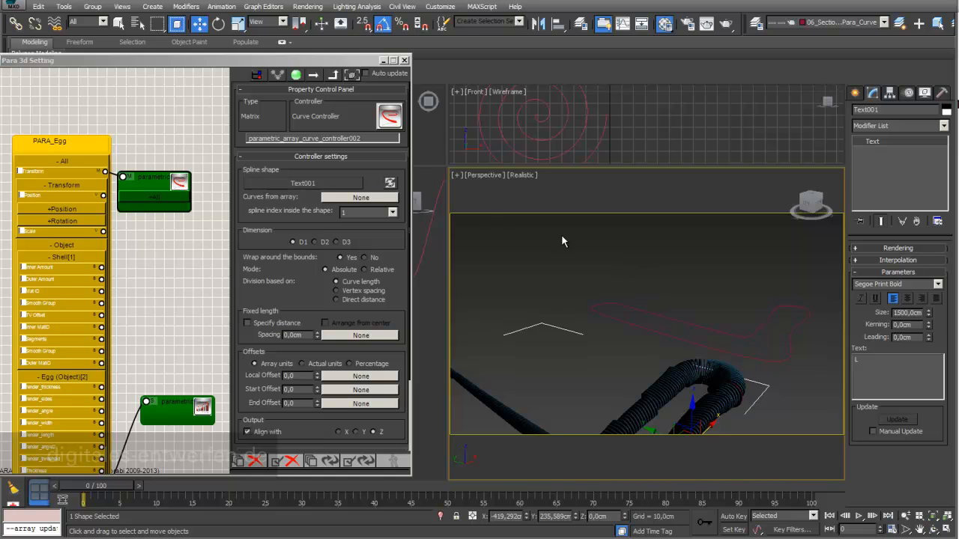
pyautogui.moveTo(326, 125)
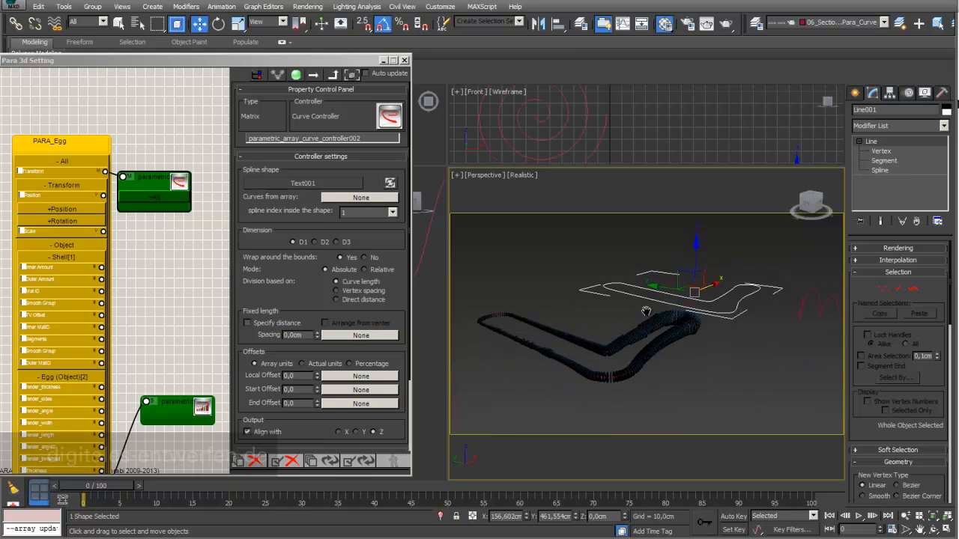
# Step: Pick Line001 as the curve controller's spline so the eggs follow the drawn line
pyautogui.click(302, 183)
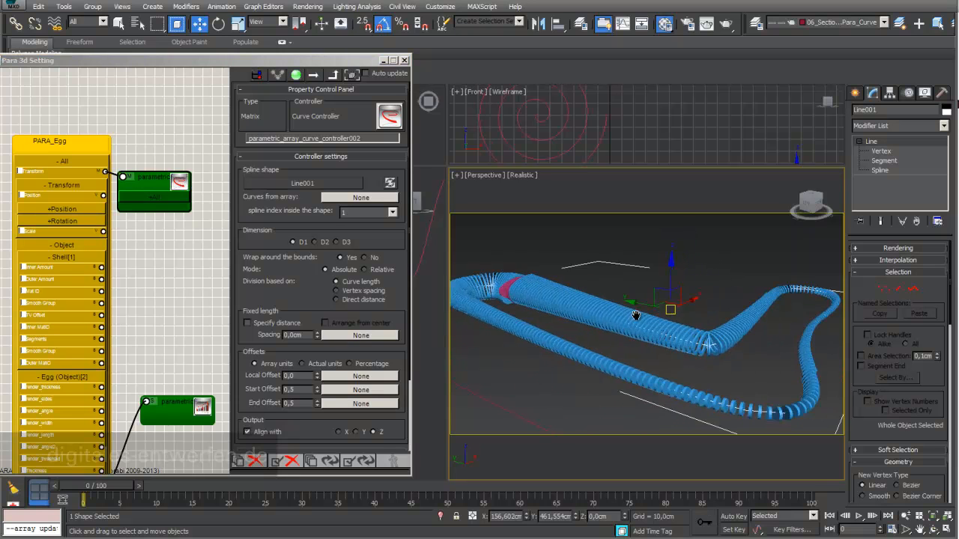
pyautogui.moveTo(635, 314); pyautogui.dragTo(753, 384)
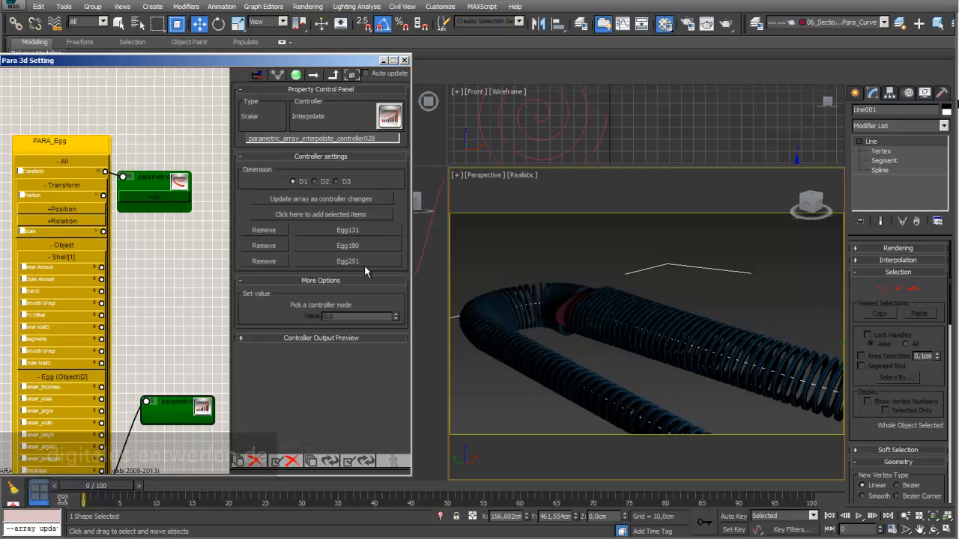
# Step: Select Egg180 among the interpolation's key eggs Egg131, Egg180 and Egg251
pyautogui.click(347, 261)
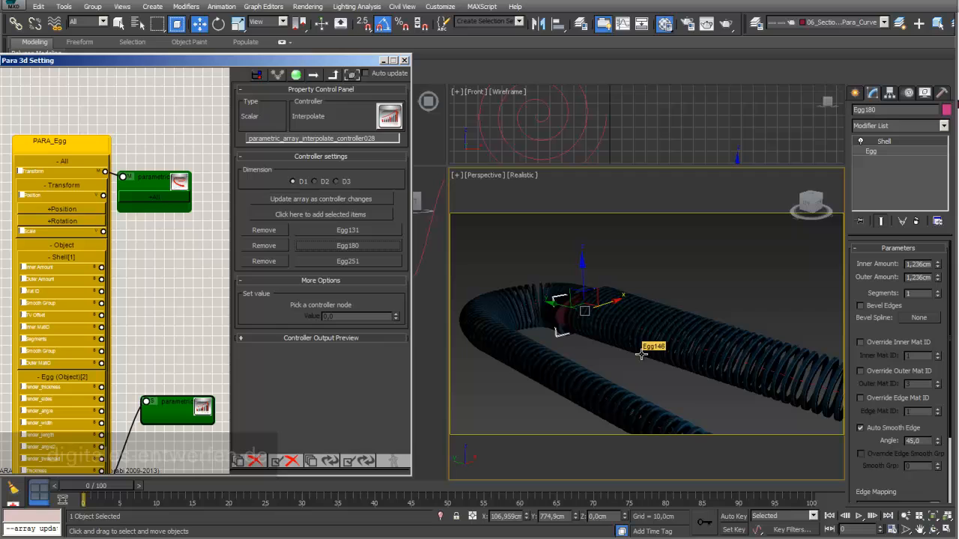
pyautogui.moveTo(661, 337)
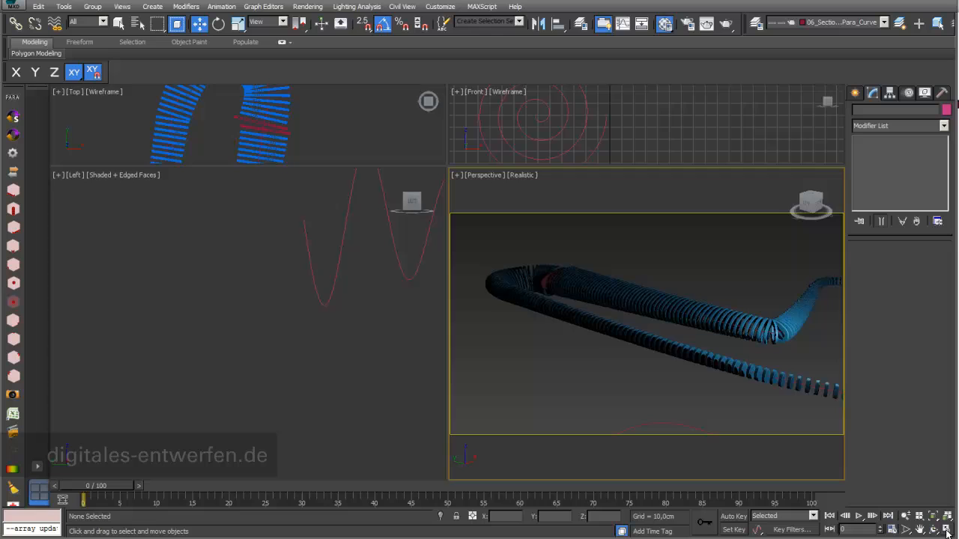
# Step: Maximize the Perspective viewport with Alt+W to show the finished egg array
pyautogui.press('alt+w')
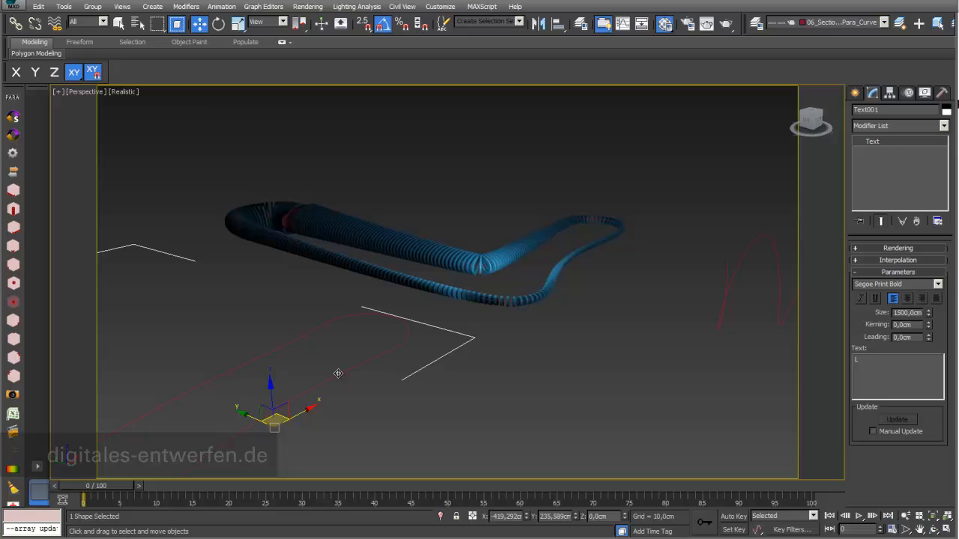
# Step: Convert Text001 to an Editable Spline from the modifier stack, then select Line001
pyautogui.rightClick(872, 141)
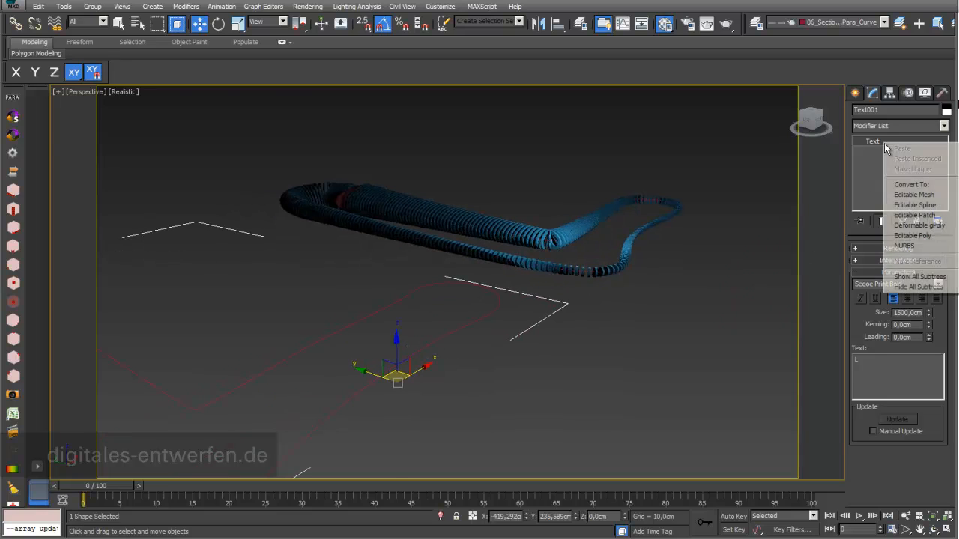
pyautogui.moveTo(915, 205)
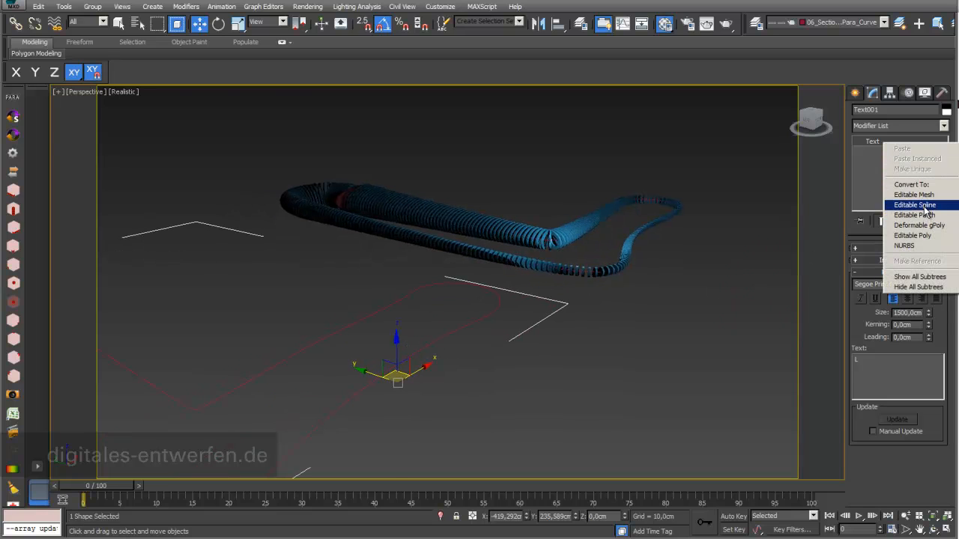
pyautogui.click(915, 204)
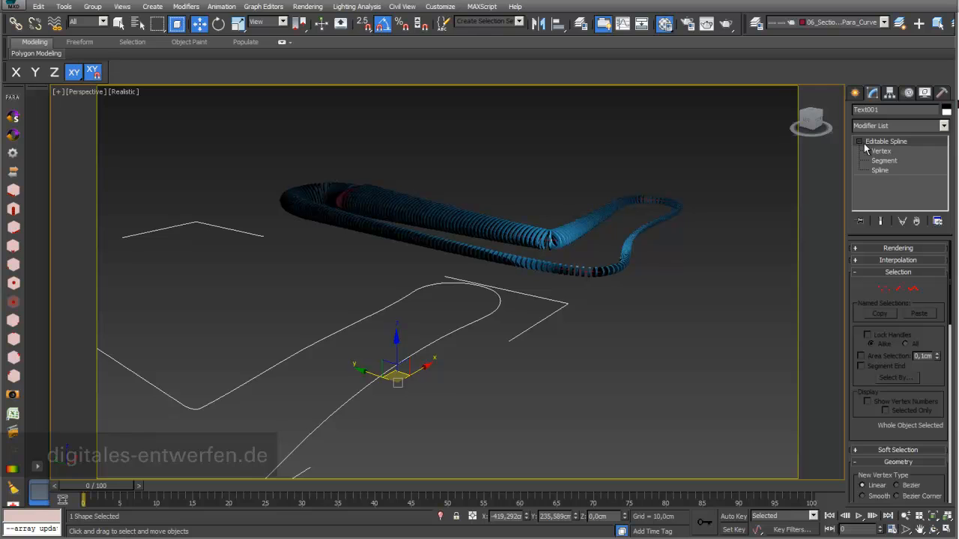
pyautogui.click(881, 151)
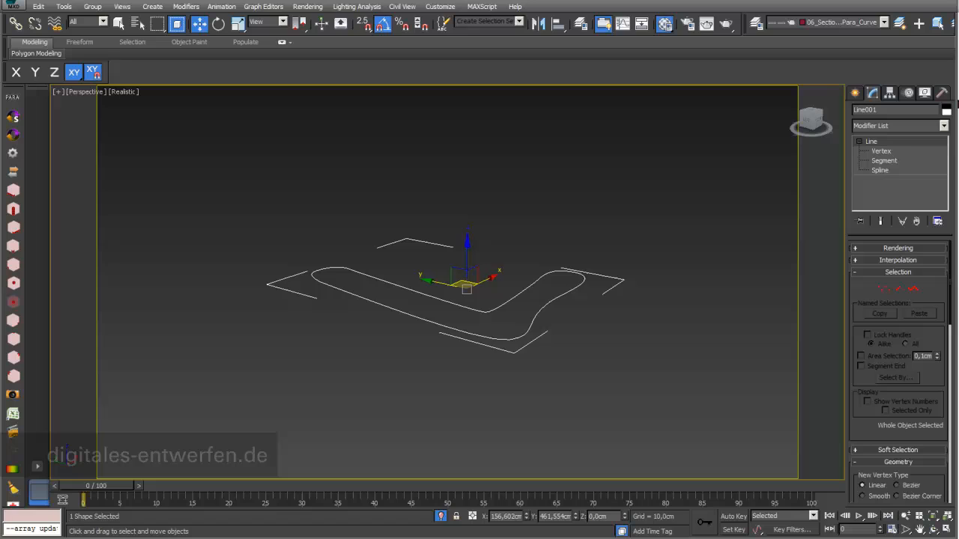
pyautogui.click(881, 150)
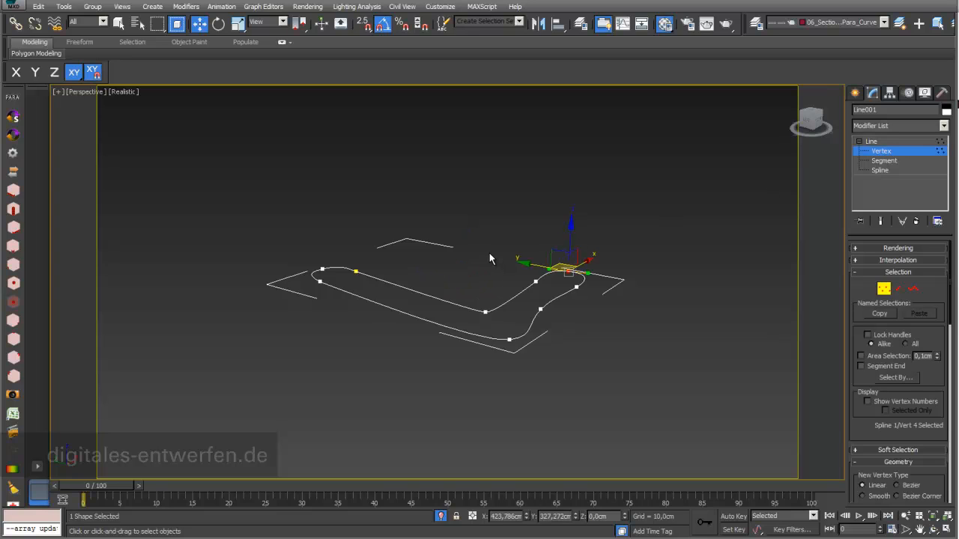
pyautogui.moveTo(419, 272)
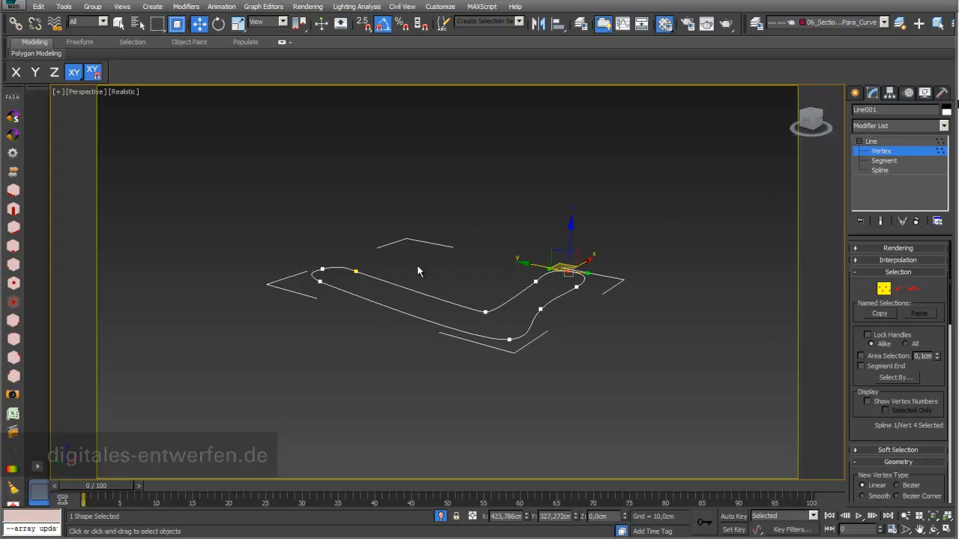
pyautogui.moveTo(446, 265)
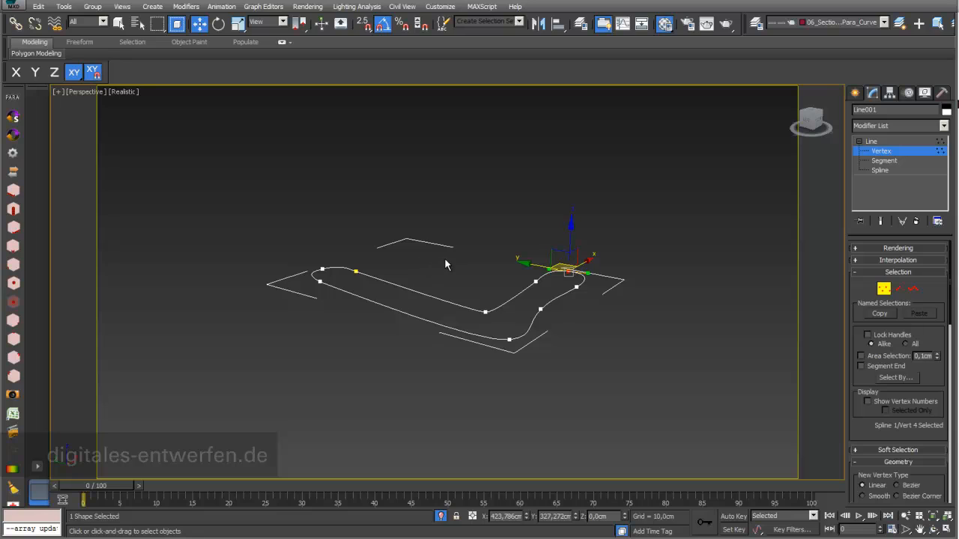
pyautogui.moveTo(427, 251)
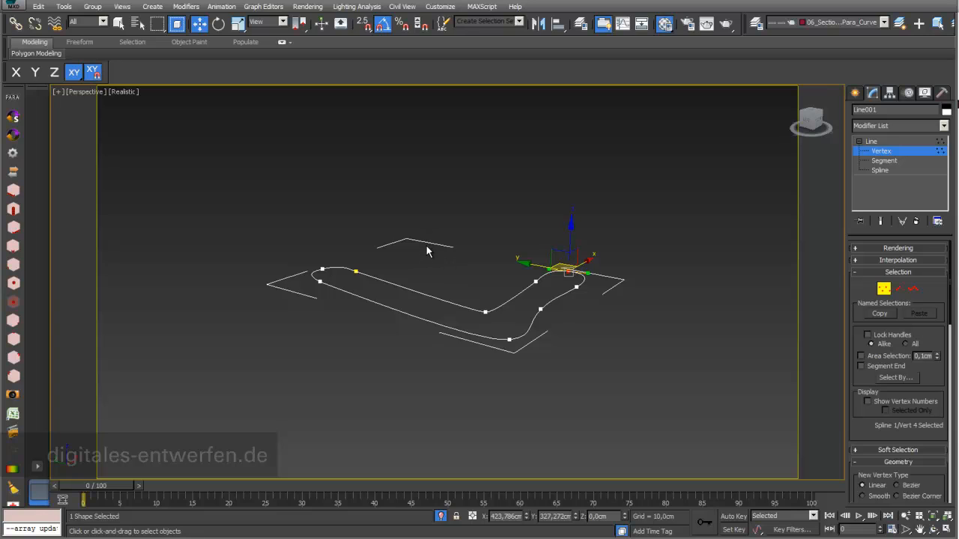
pyautogui.click(871, 142)
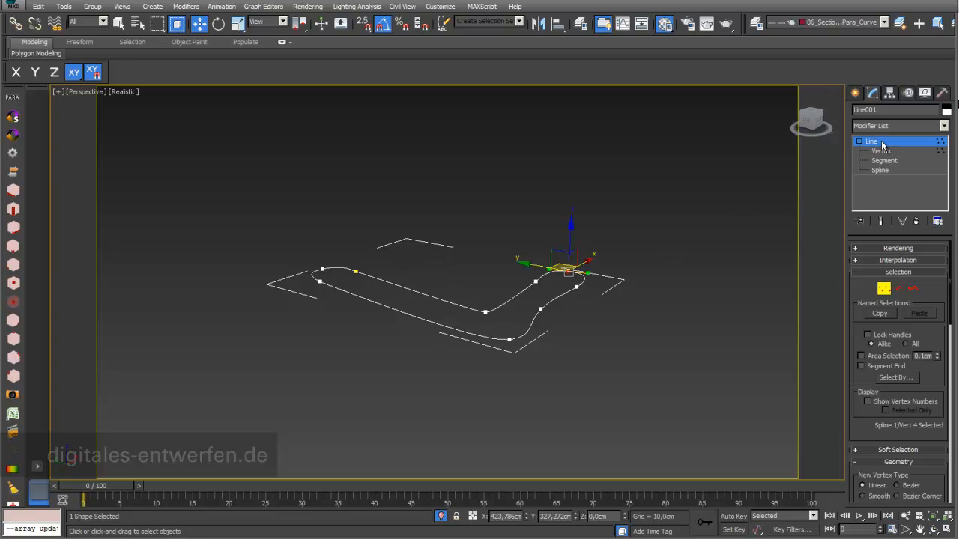